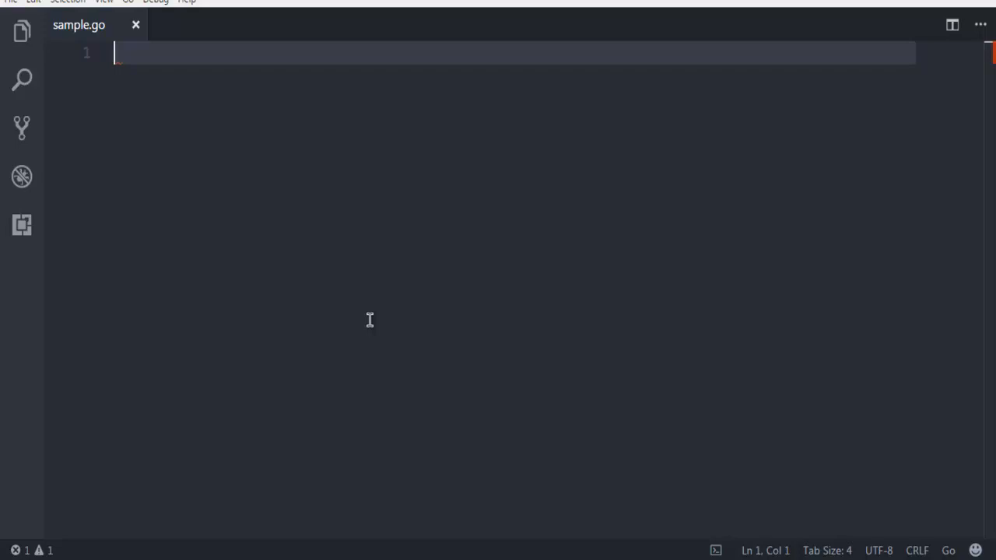
Write package main and an empty func main() { } in sample.go, then save to format it.
{"action": "type", "text": "package m"}
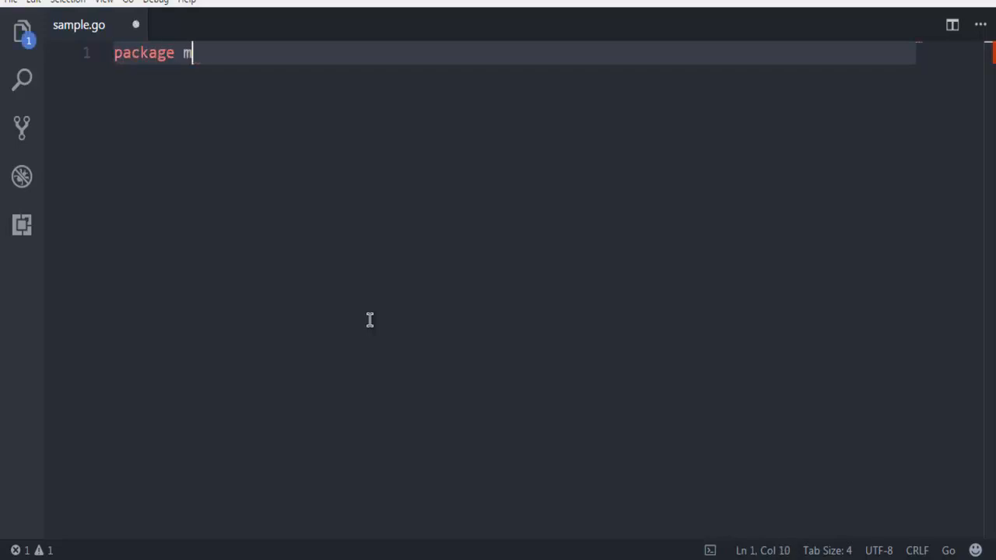
{"action": "type", "text": "ain"}
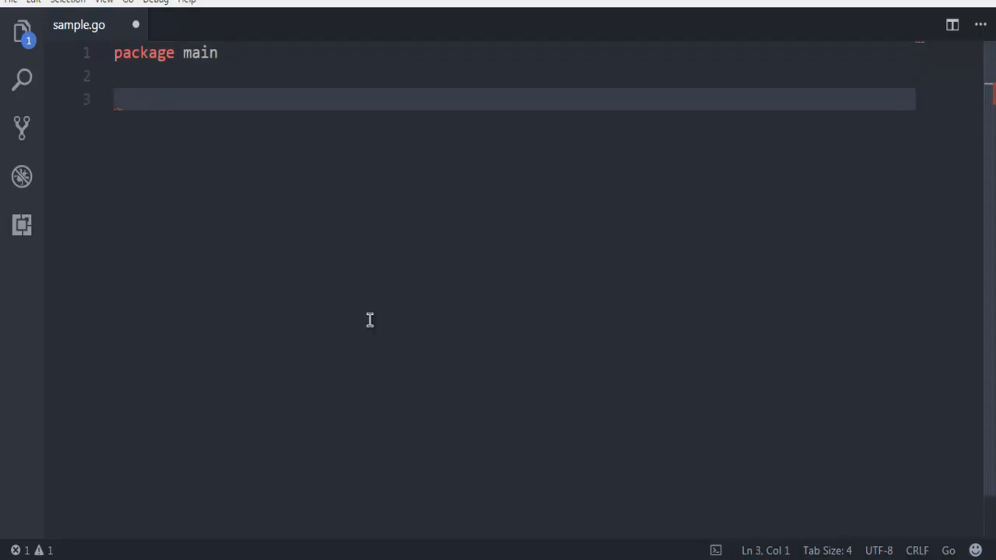
{"action": "type", "text": "func"}
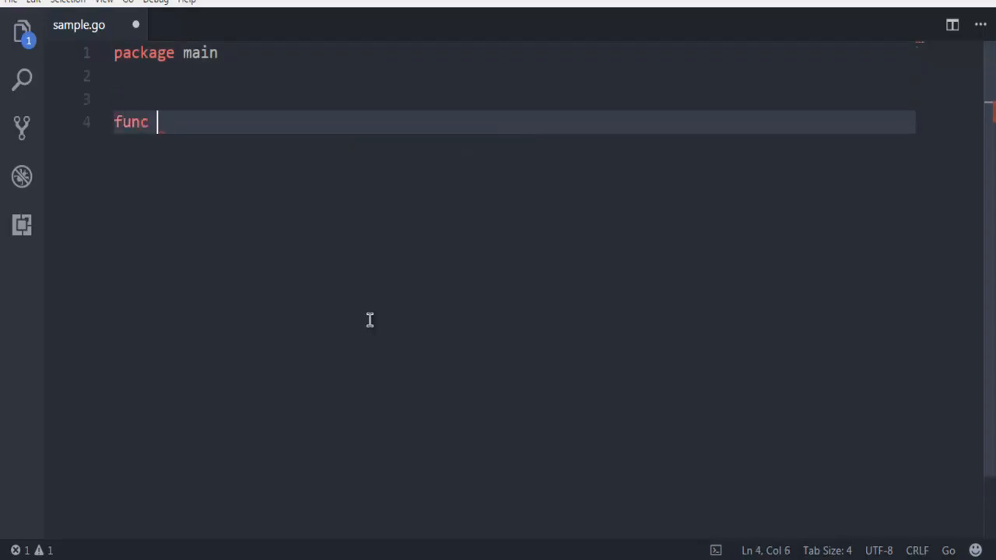
{"action": "type", "text": "main()"}
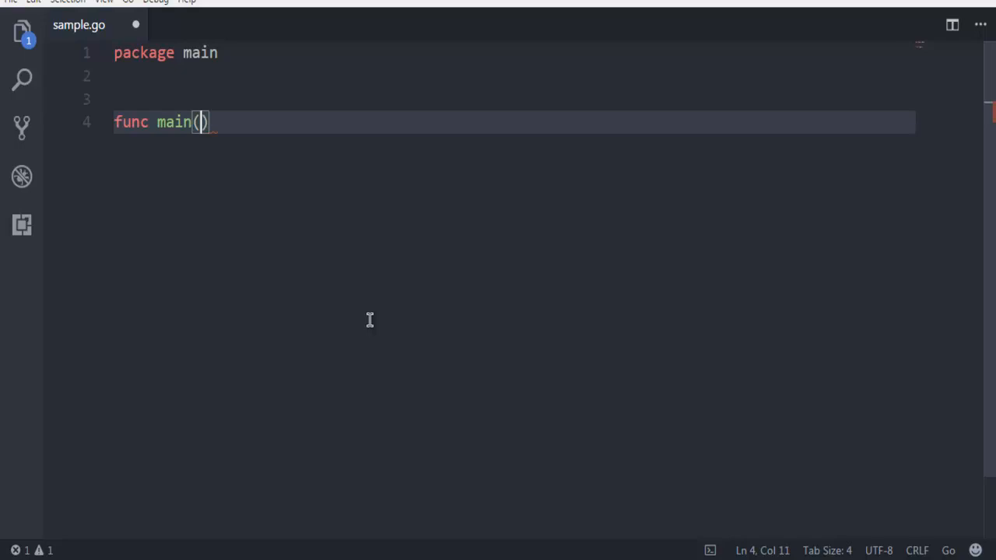
{"action": "type", "text": "P"}
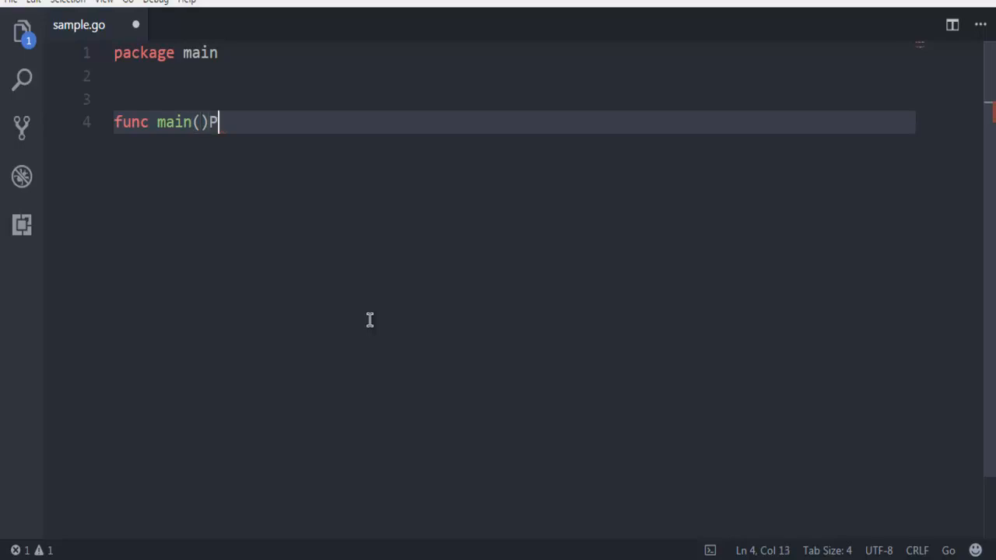
{"action": "key", "text": "Backspace"}
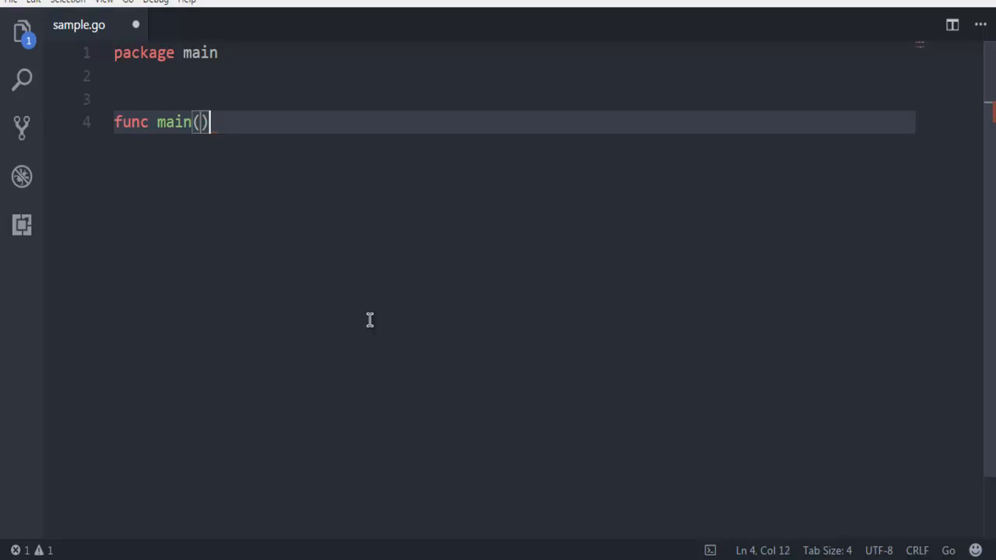
{"action": "type", "text": "{"}
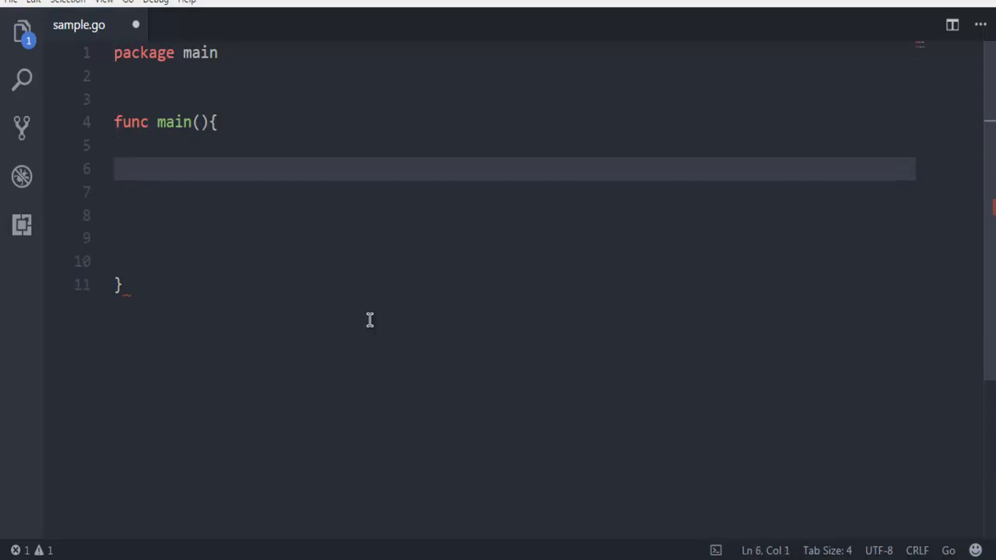
{"action": "key", "text": "ctrl+s"}
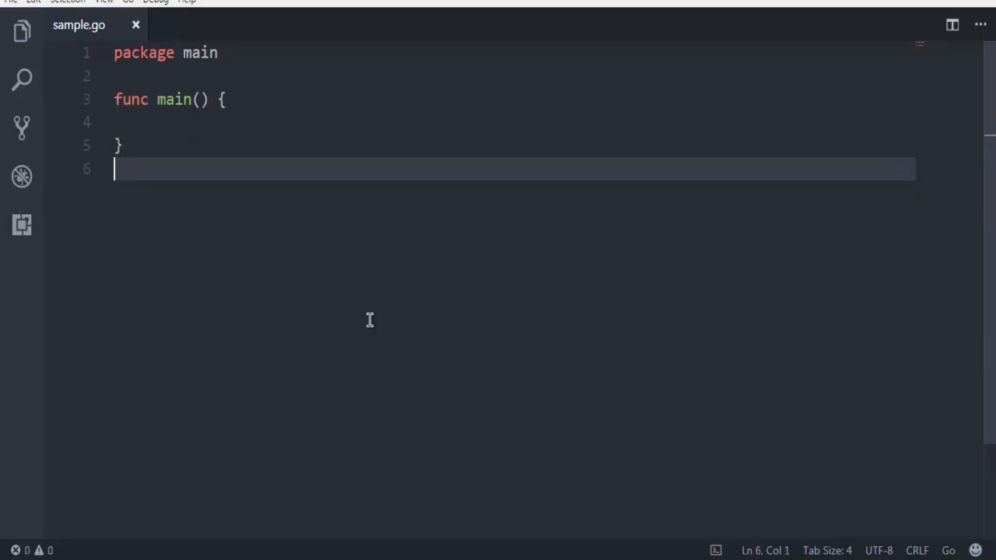
{"action": "key", "text": "Enter"}
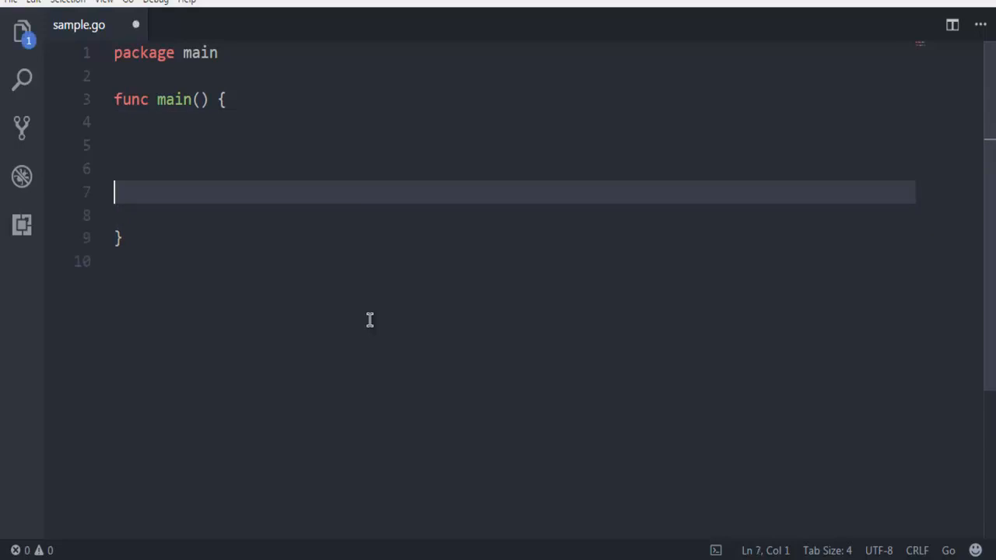
Add file, err := os.Create("golang.txt") inside main, with the os import added.
{"action": "type", "text": "file"}
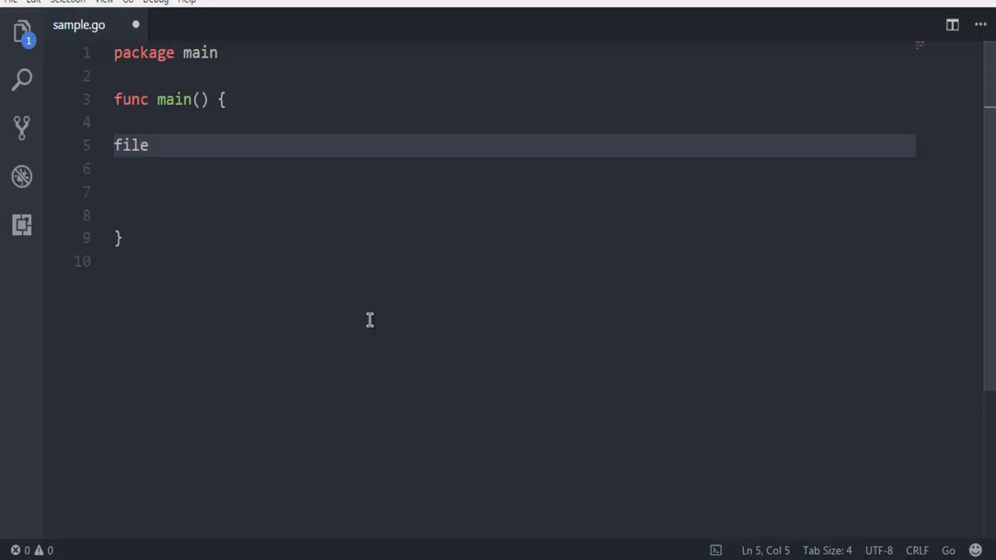
{"action": "type", "text": ", err"}
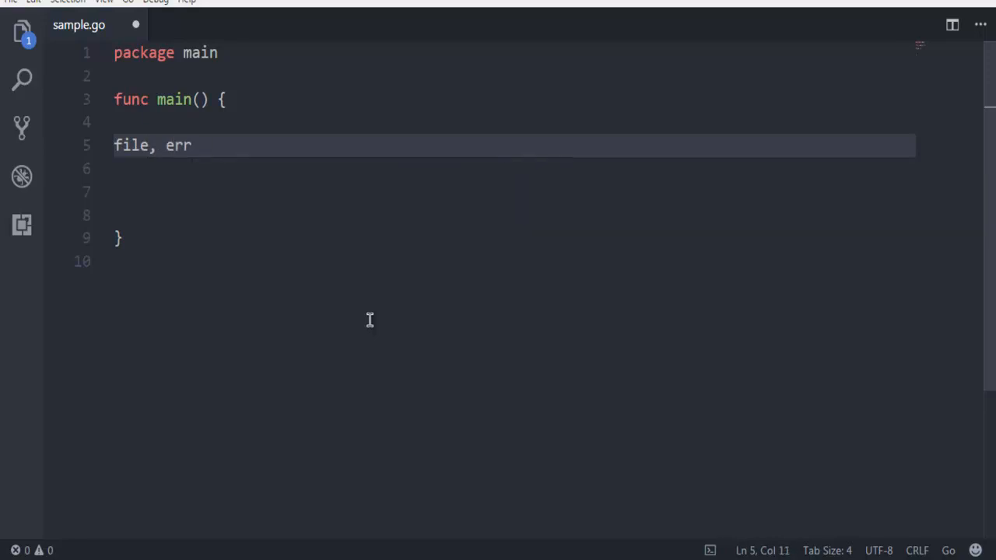
{"action": "type", "text": ":="}
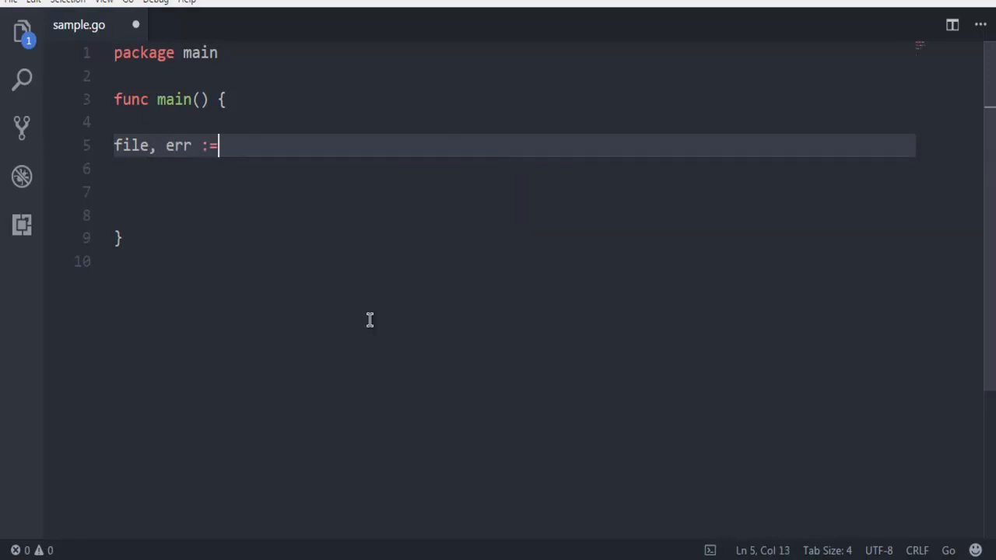
{"action": "type", "text": "os.Create"}
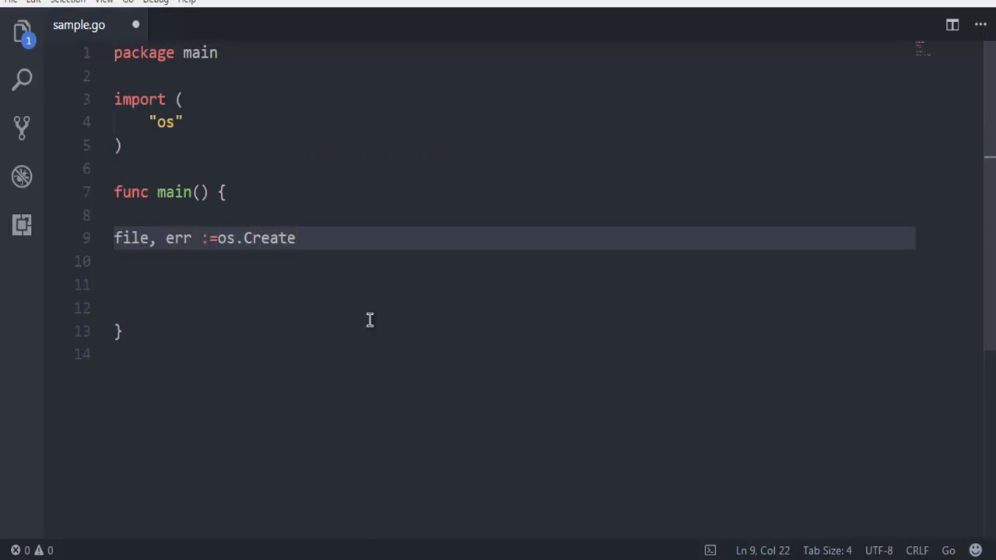
{"action": "type", "text": "()"}
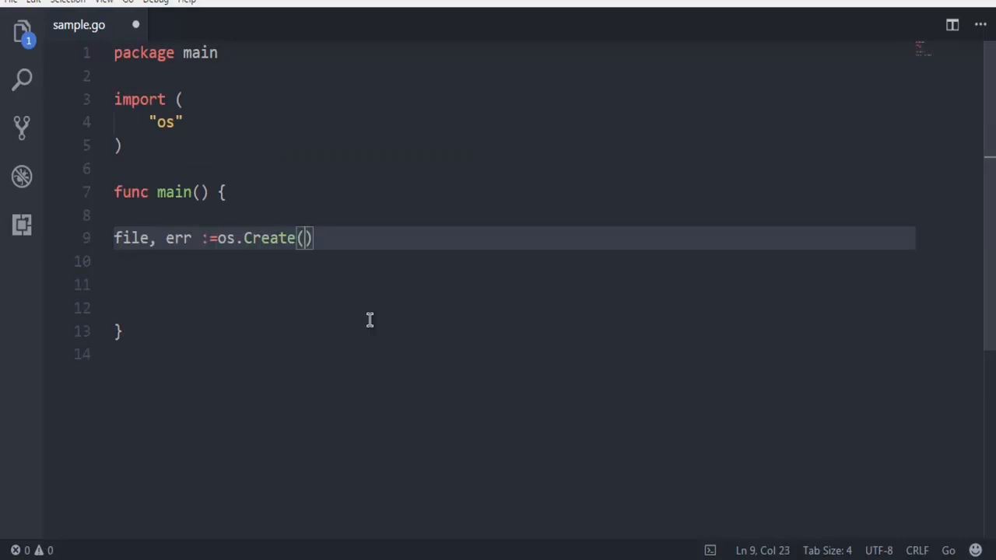
{"action": "type", "text": "\"\""}
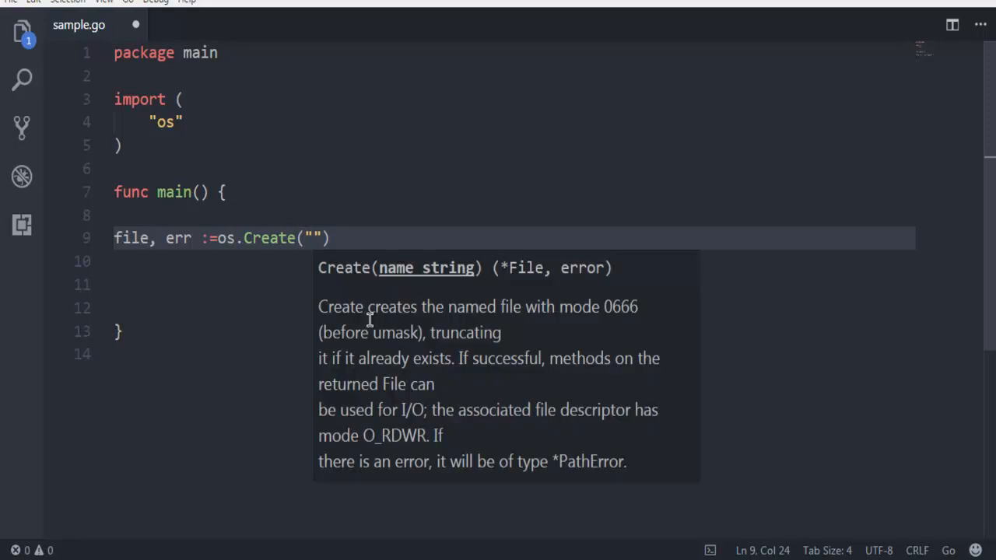
{"action": "type", "text": "golang.tx"}
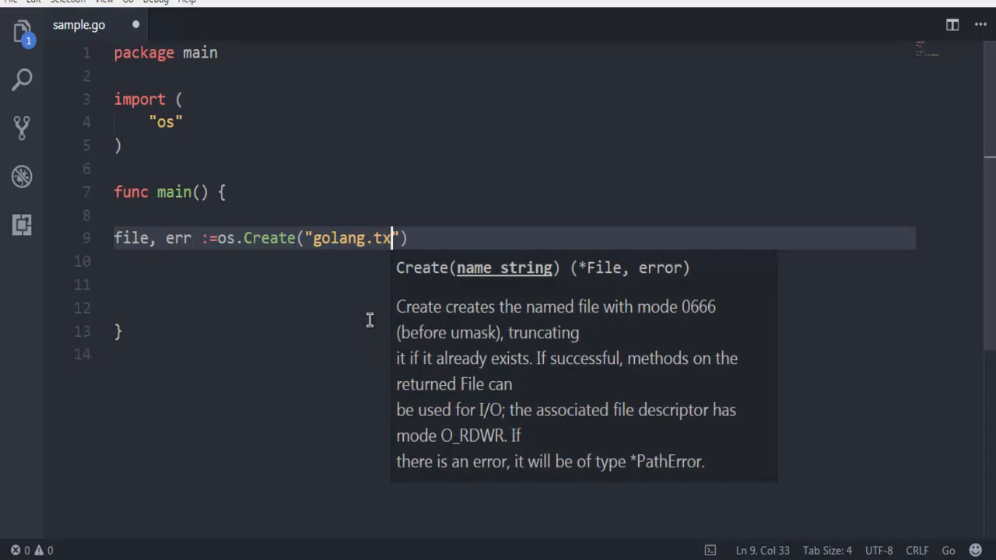
{"action": "type", "text": "t"}
{"action": "key", "text": "Enter"}
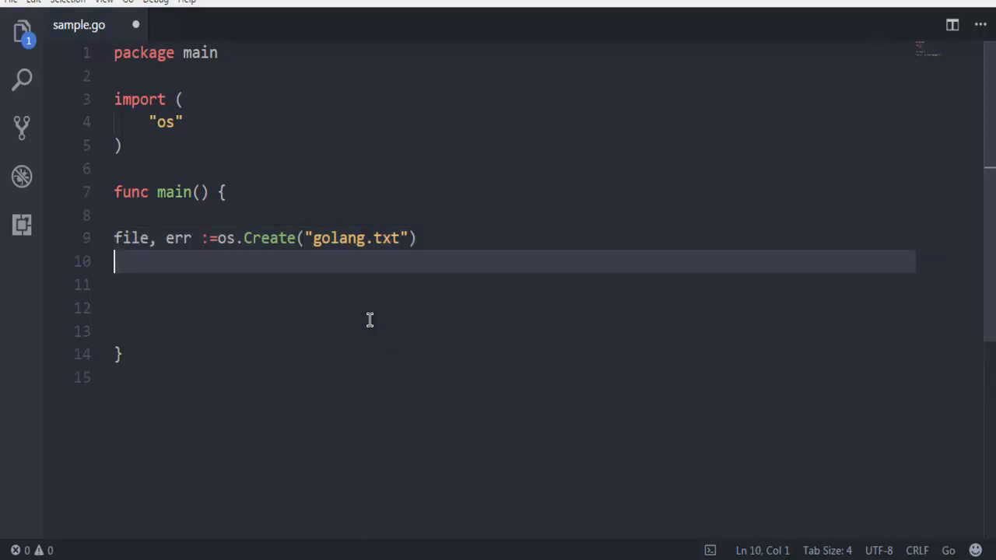
Add an if err != nil block calling log.Fatal("We got error", err) after the create call.
{"action": "key", "text": "enter"}
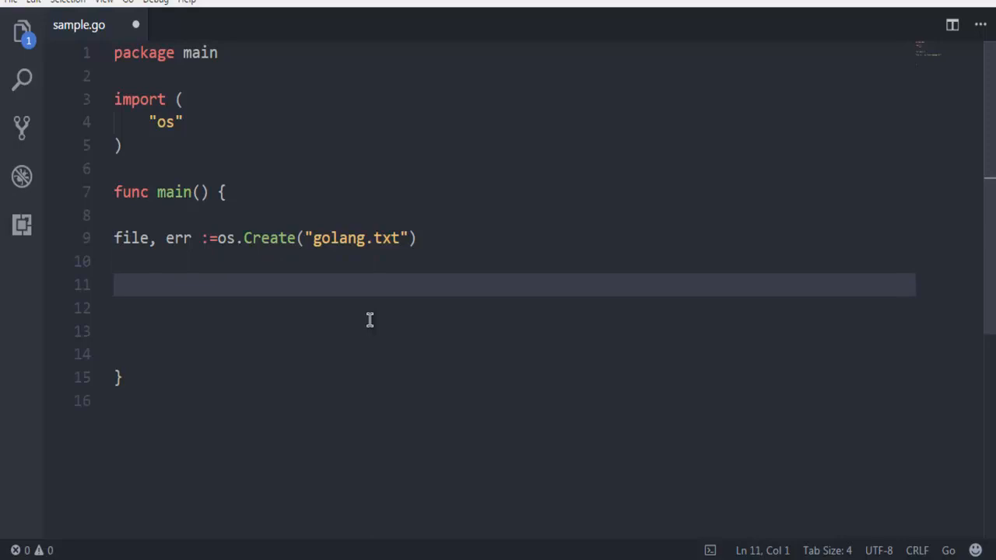
{"action": "type", "text": "if"}
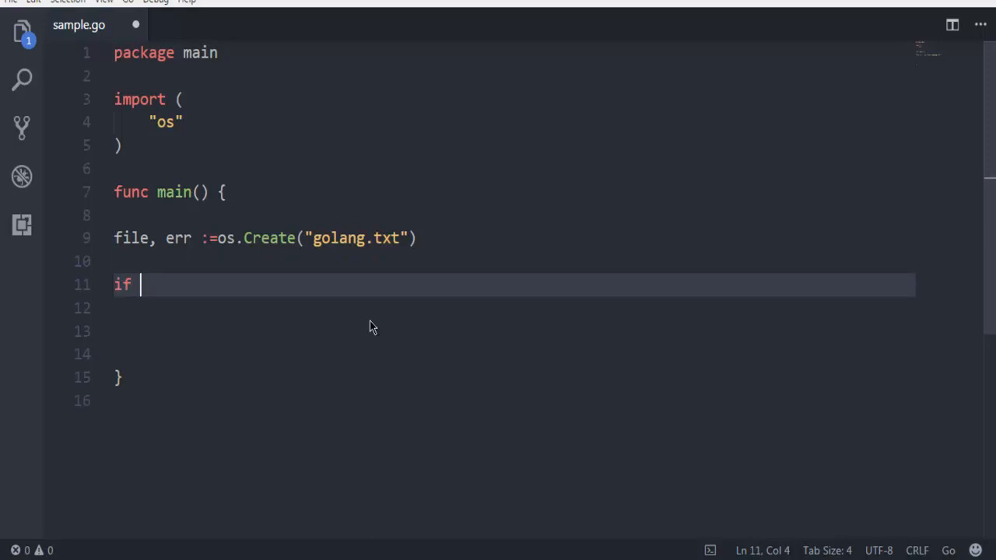
{"action": "type", "text": "err != ni"}
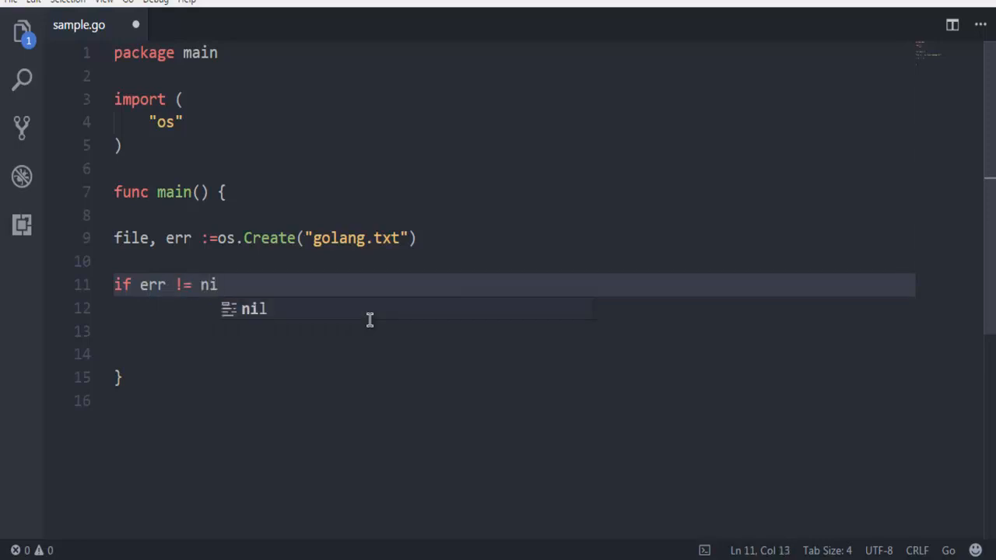
{"action": "type", "text": "l{"}
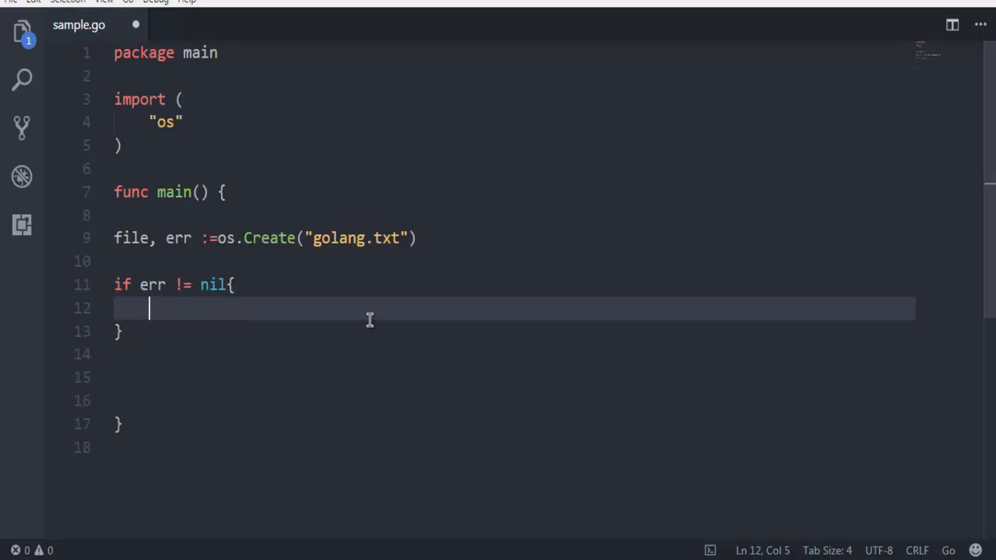
{"action": "type", "text": "log."}
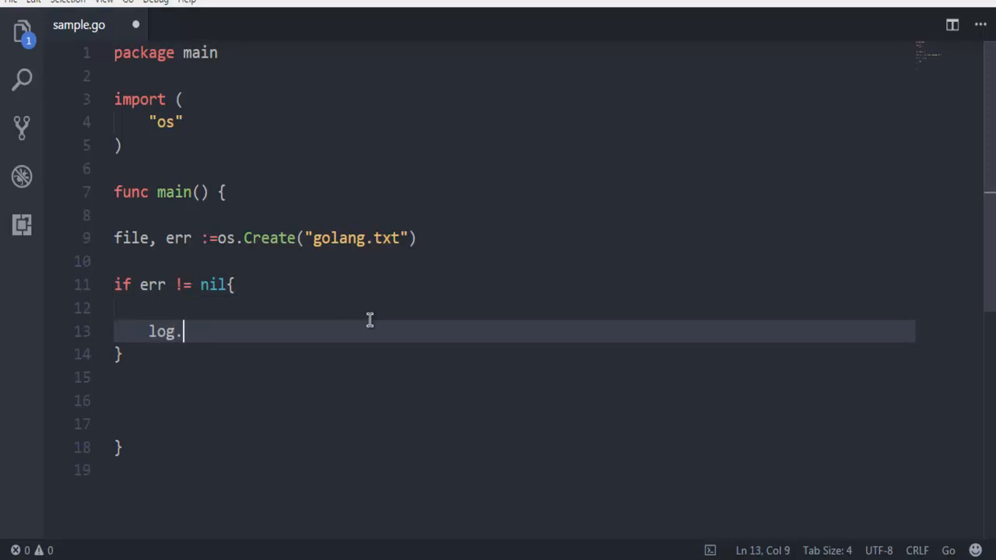
{"action": "type", "text": "F"}
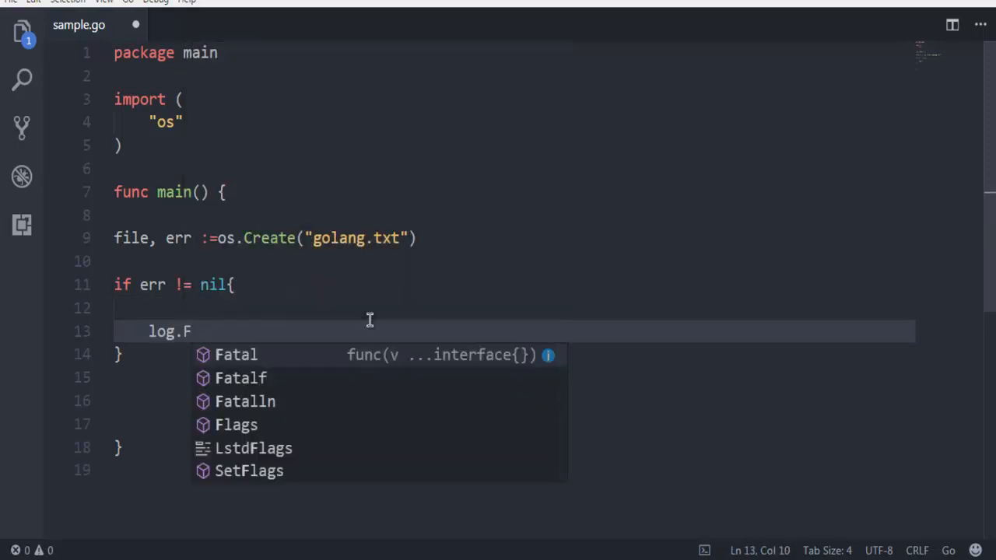
{"action": "left_click", "coordinate": [237, 354]}
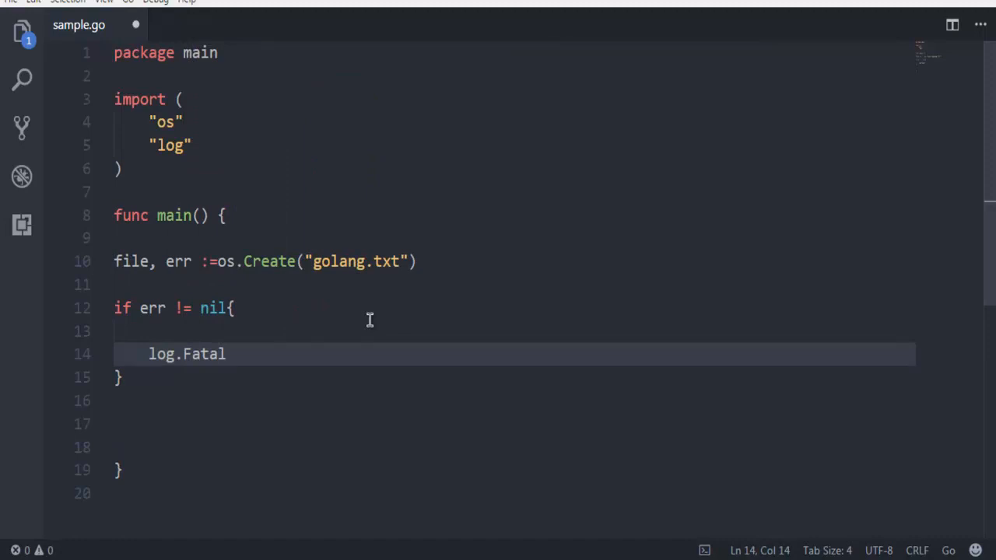
{"action": "type", "text": "(\"\")"}
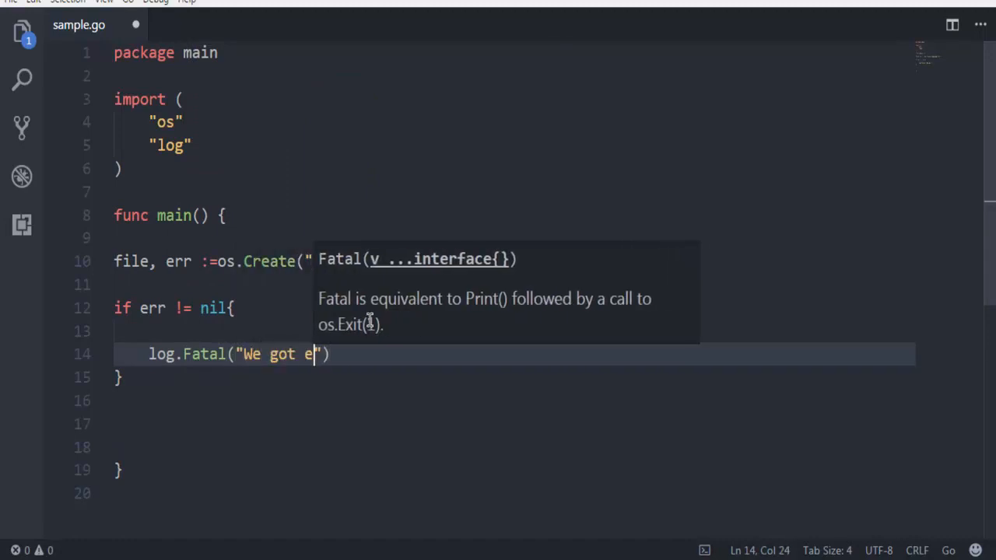
{"action": "type", "text": "rror\","}
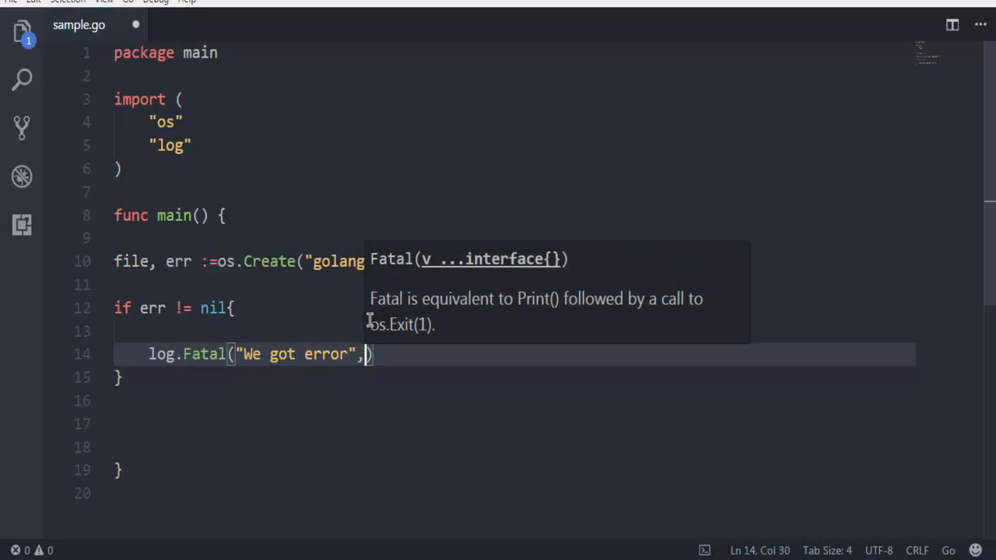
{"action": "type", "text": "err"}
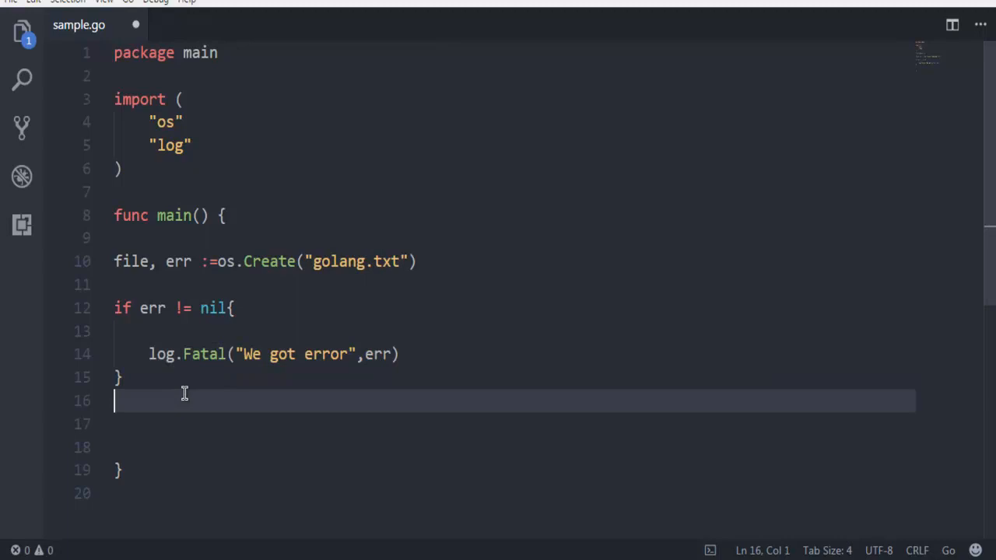
Add defer File.Close() after the error check and save sample.go.
{"action": "key", "text": "Enter"}
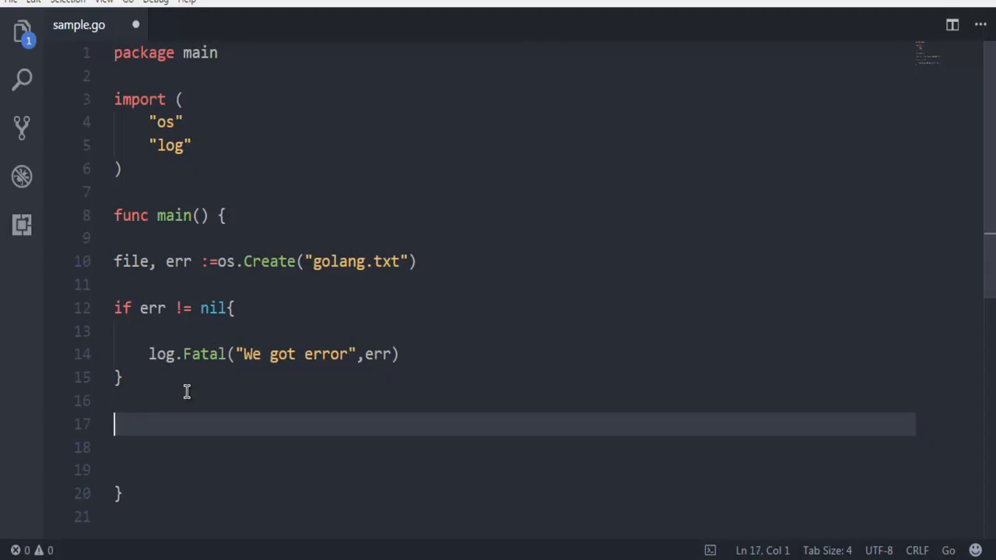
{"action": "type", "text": "defe"}
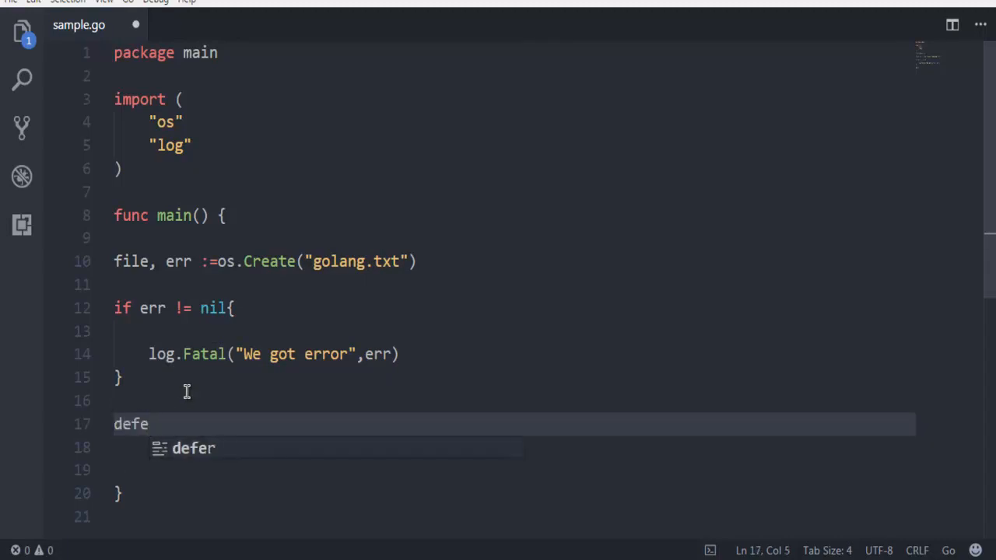
{"action": "type", "text": "r."}
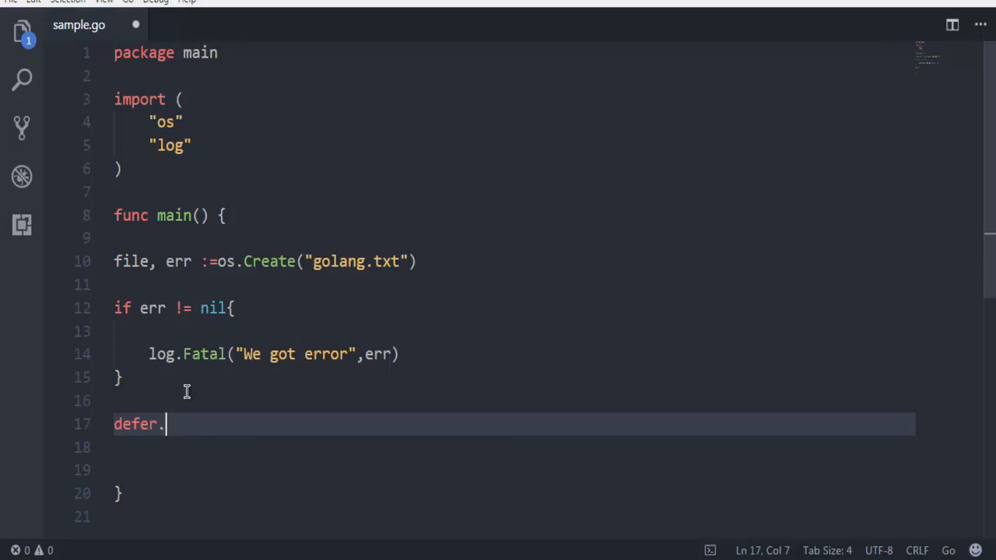
{"action": "key", "text": "Backspace"}
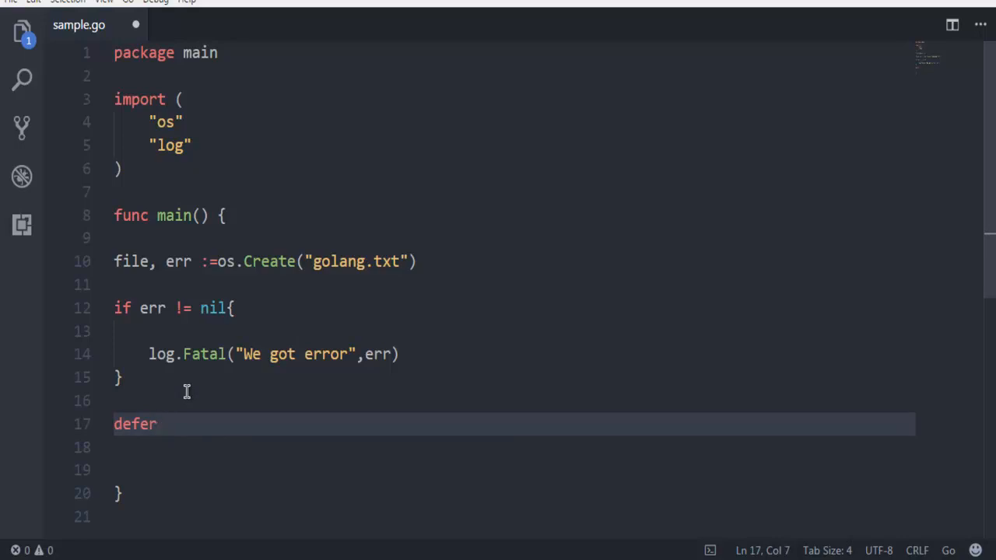
{"action": "type", "text": "File."}
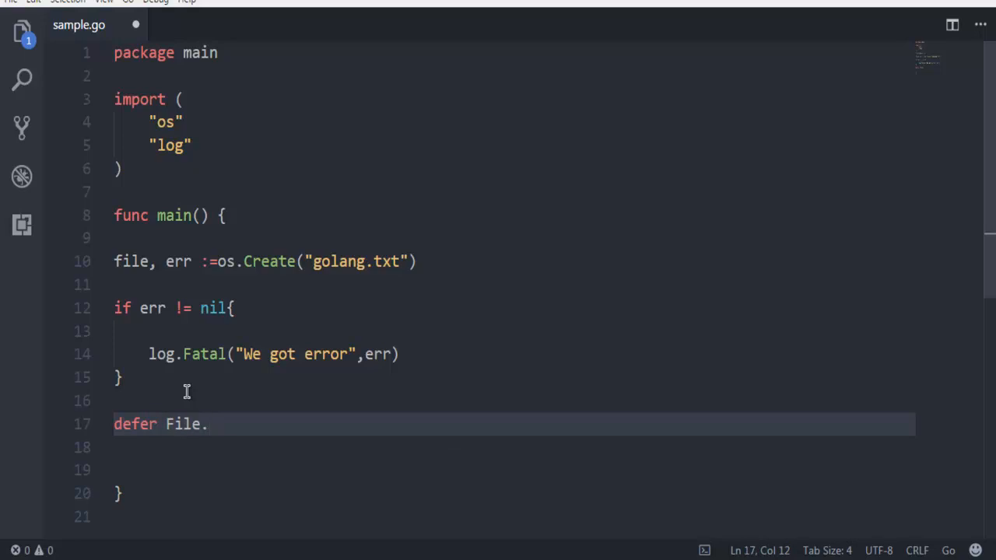
{"action": "type", "text": "Close()"}
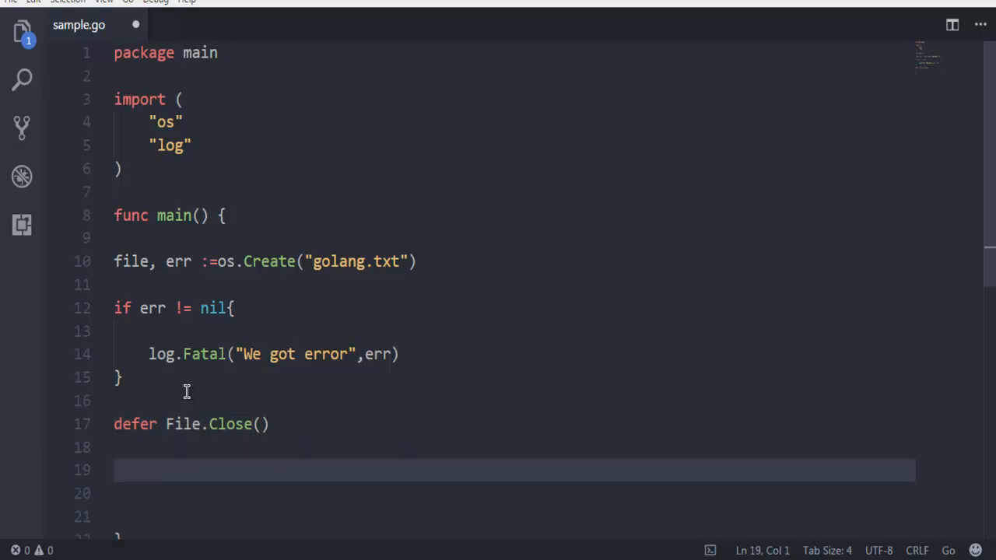
{"action": "key", "text": "ctrl+s"}
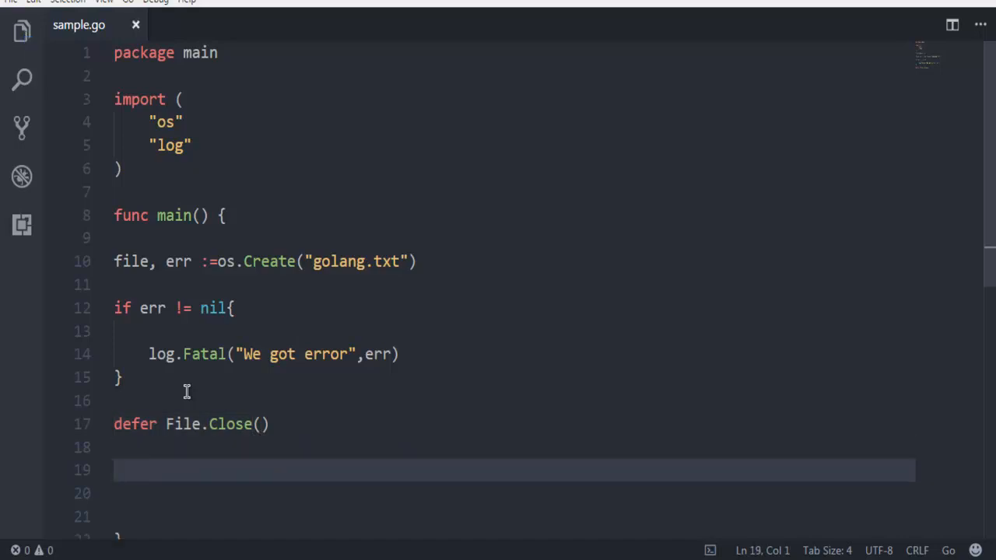
{"action": "type", "text": "fmt"}
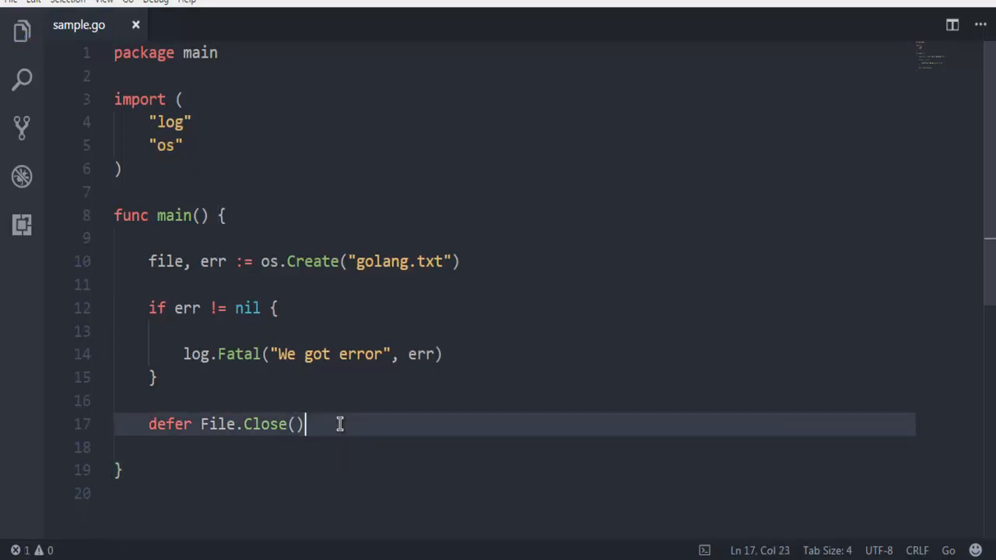
Add fmt.Fprintf(file, "Devnami YouTube Go Lang Tutorial") to write the text into the file.
{"action": "type", "text": "f"}
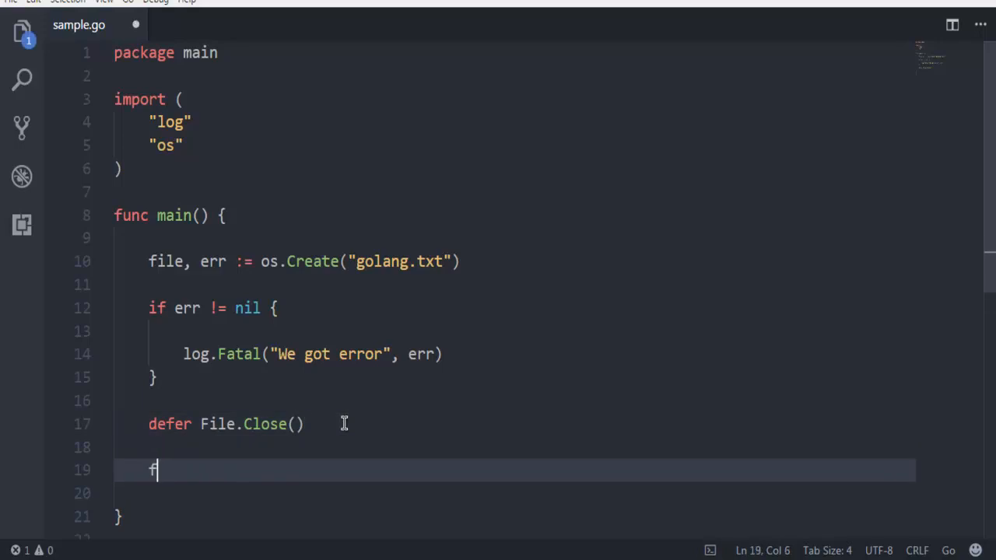
{"action": "type", "text": "mt."}
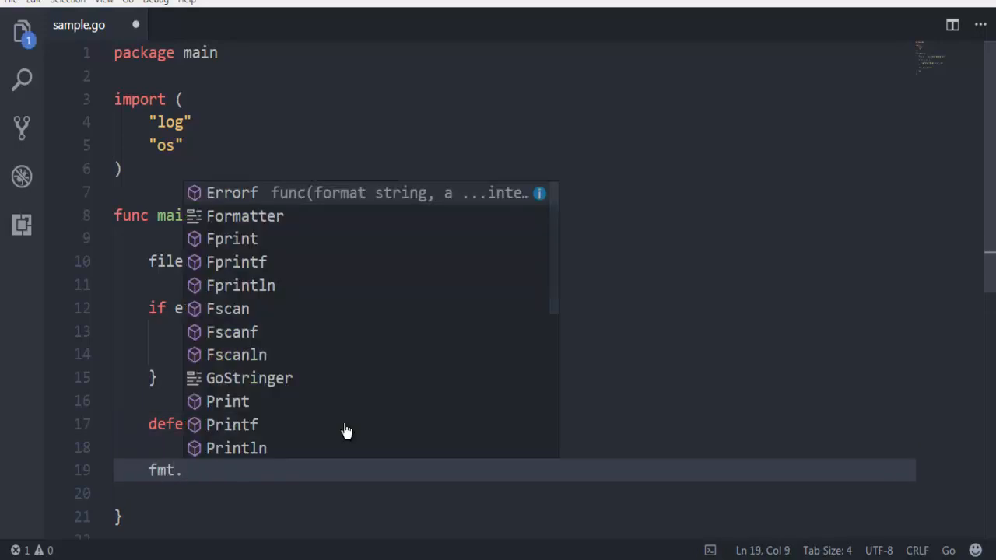
{"action": "type", "text": "F"}
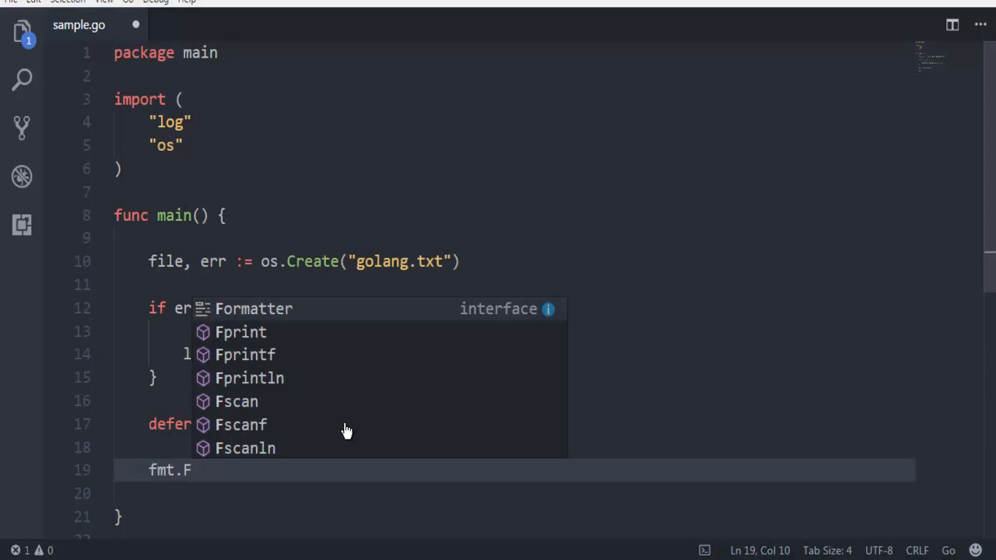
{"action": "mouse_move", "coordinate": [260, 355]}
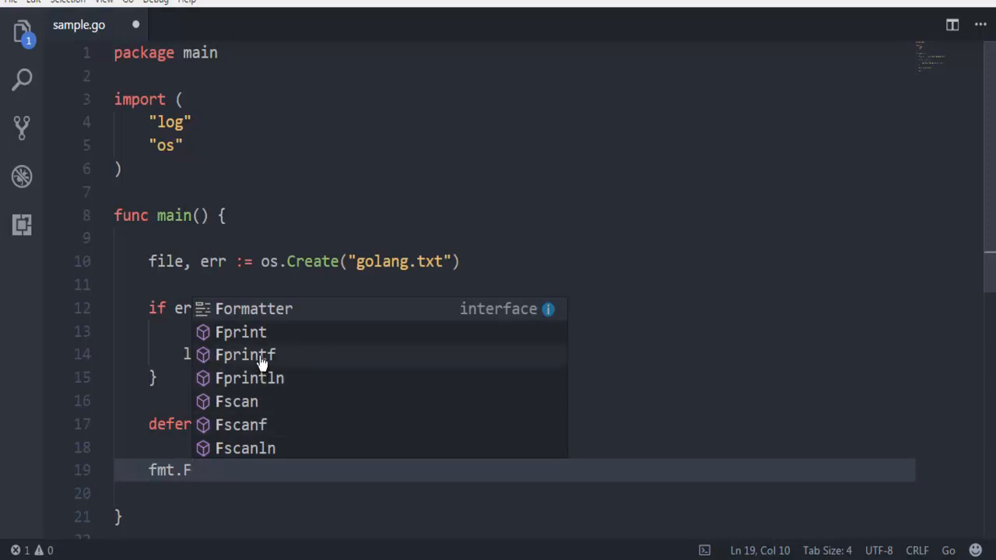
{"action": "left_click", "coordinate": [246, 355]}
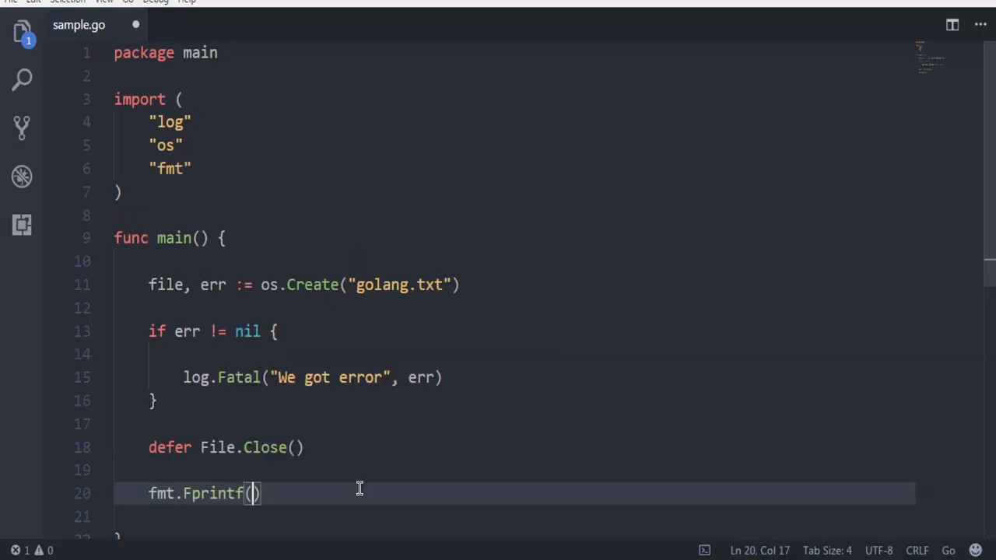
{"action": "type", "text": "fil"}
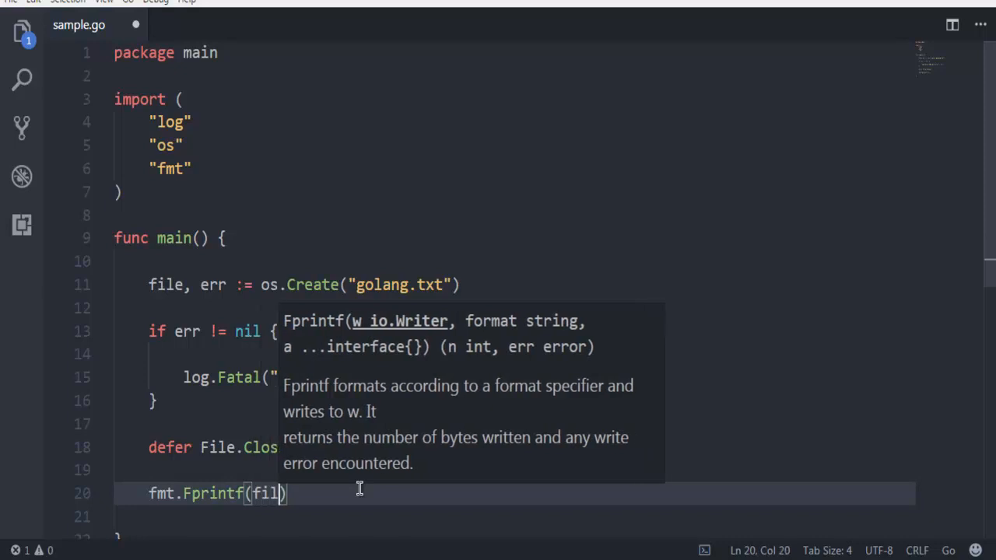
{"action": "type", "text": "e,"}
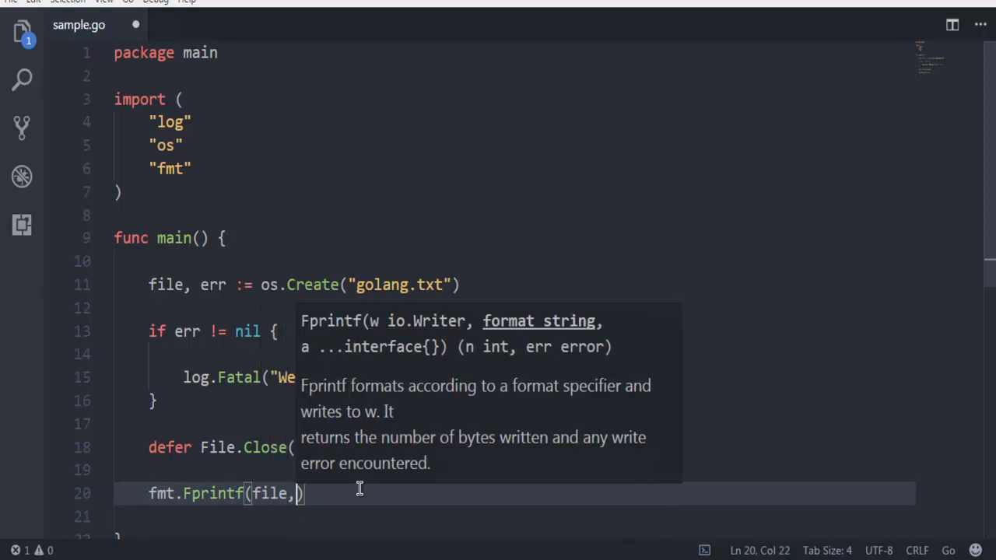
{"action": "type", "text": "\"\""}
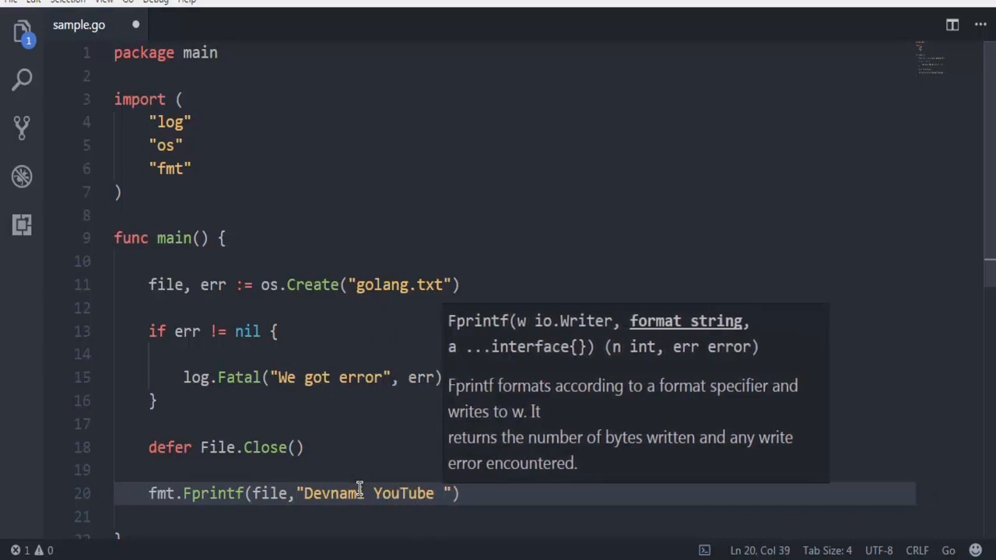
{"action": "type", "text": "Go Lang"}
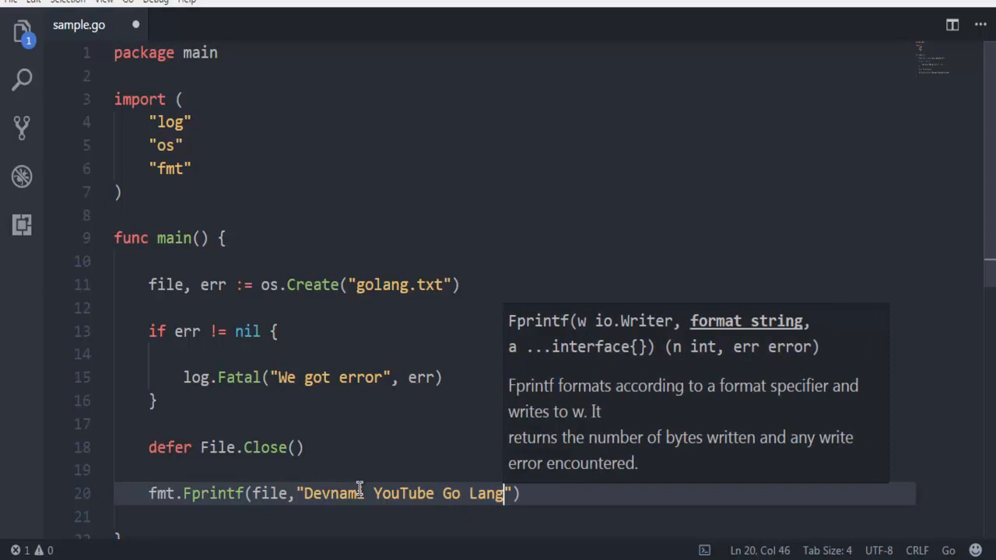
{"action": "type", "text": "Tutorial"}
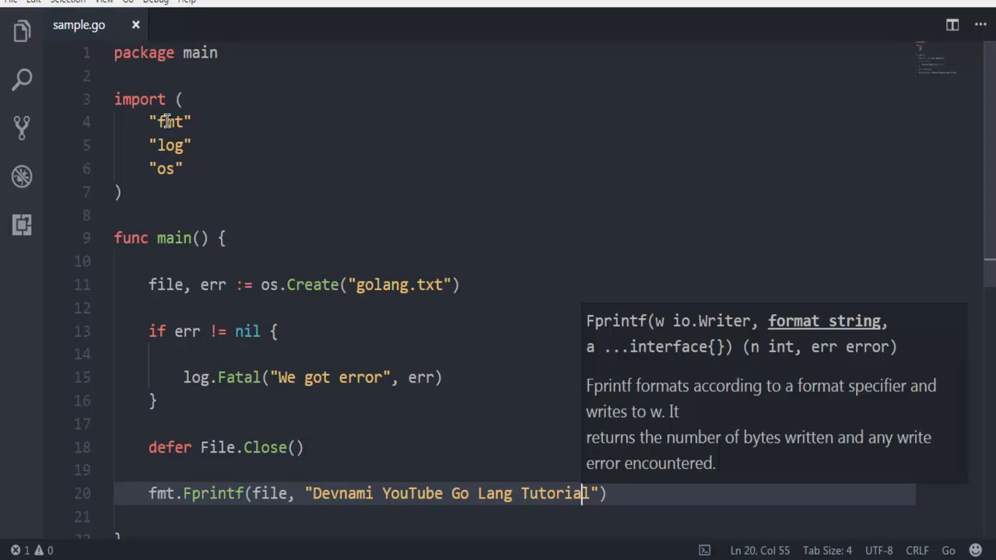
Scroll through the completed sample.go to review it line by line without changes.
{"action": "left_click", "coordinate": [171, 145]}
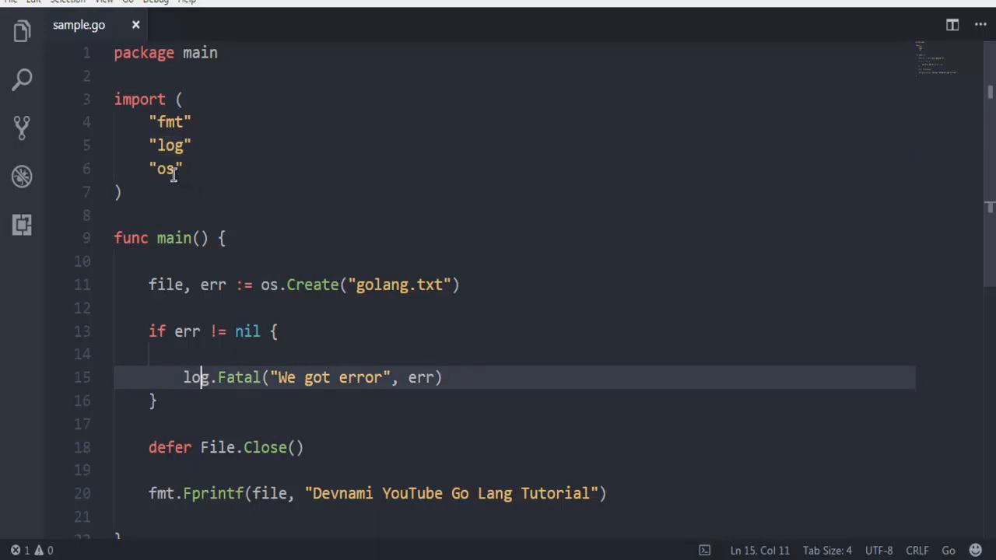
{"action": "mouse_move", "coordinate": [488, 291]}
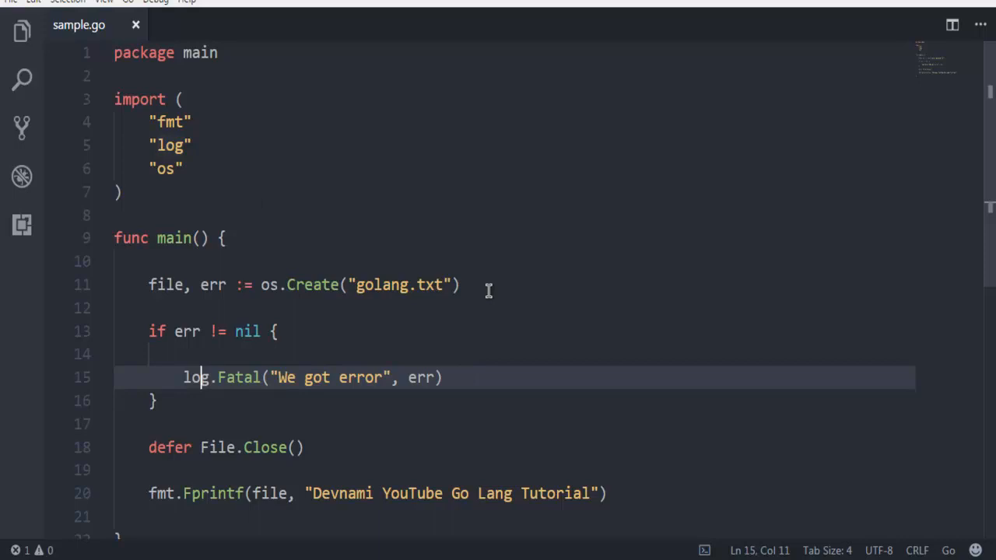
{"action": "scroll", "scroll_direction": "down", "scroll_amount": 3}
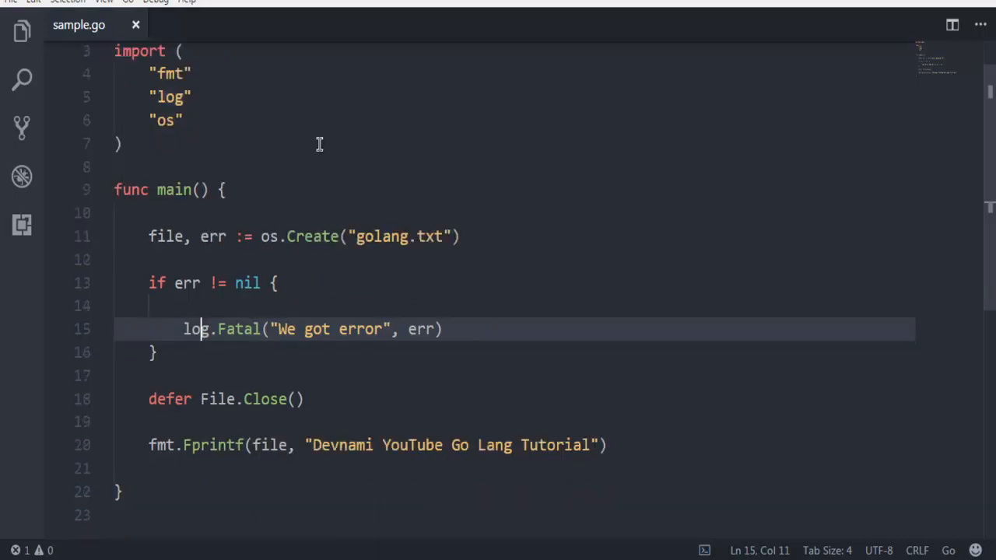
{"action": "scroll", "scroll_direction": "down", "scroll_amount": 3}
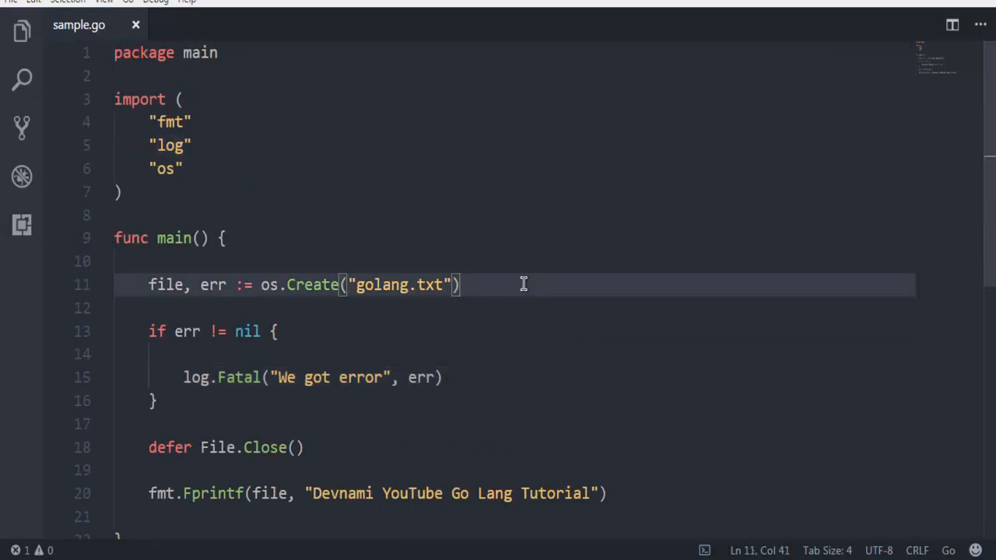
{"action": "mouse_move", "coordinate": [543, 286]}
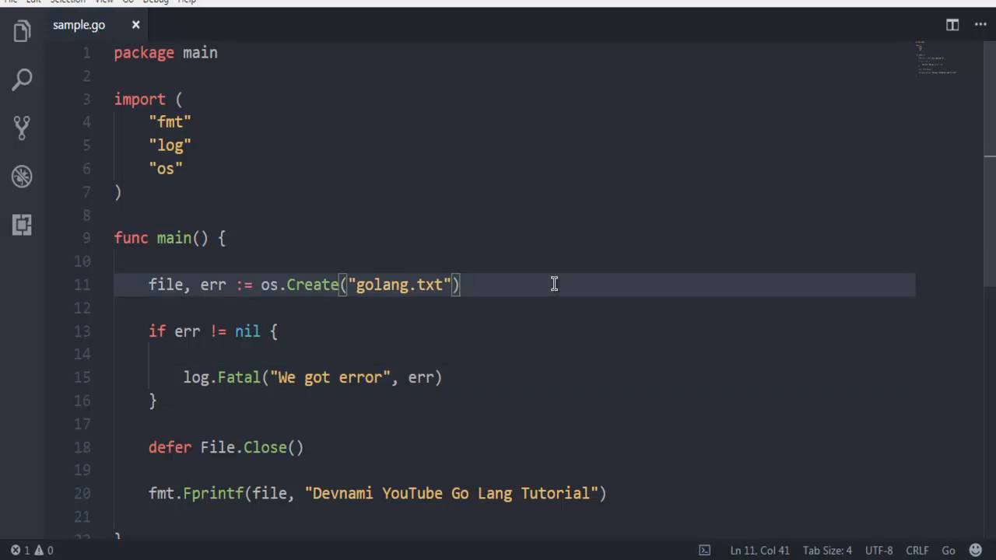
{"action": "left_click", "coordinate": [186, 331]}
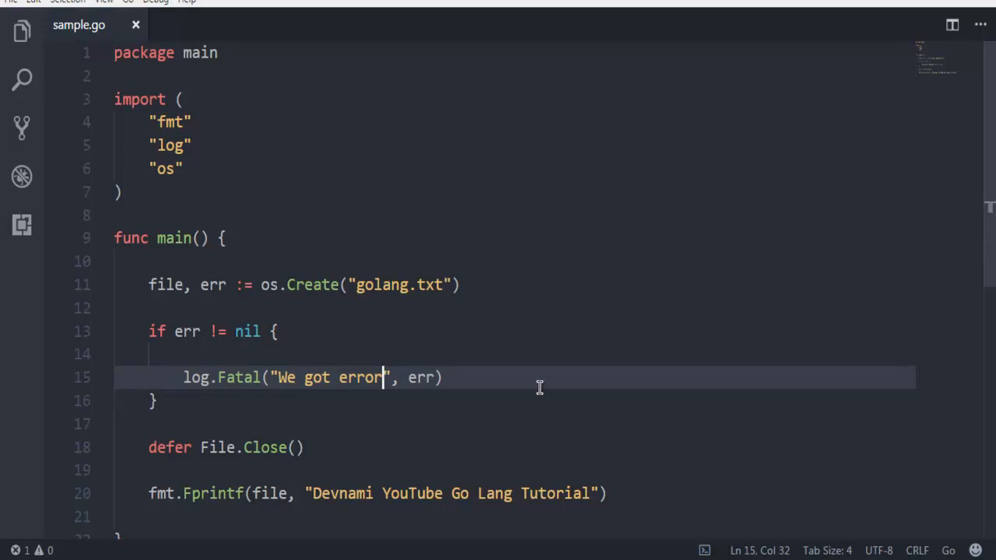
{"action": "scroll", "scroll_direction": "down", "scroll_amount": 3}
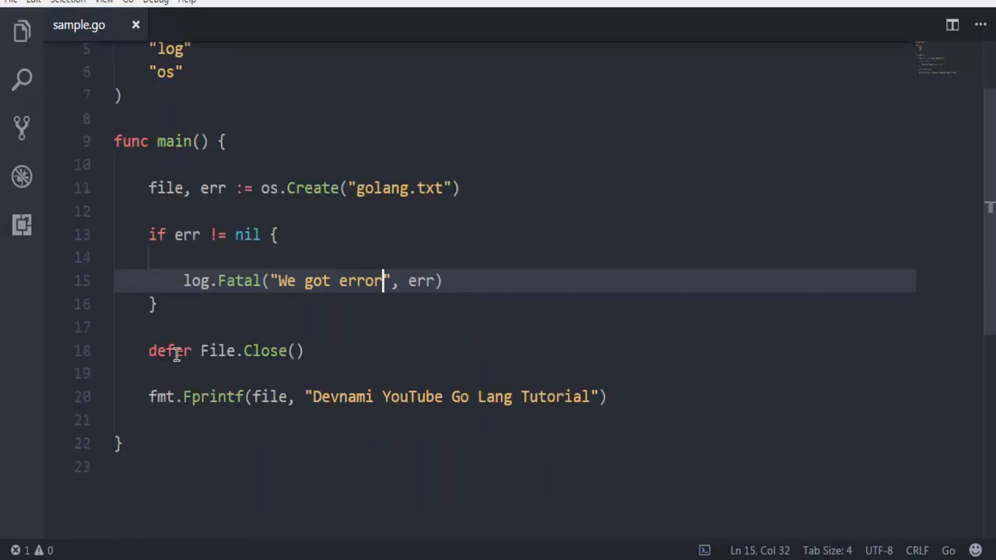
{"action": "mouse_move", "coordinate": [277, 351]}
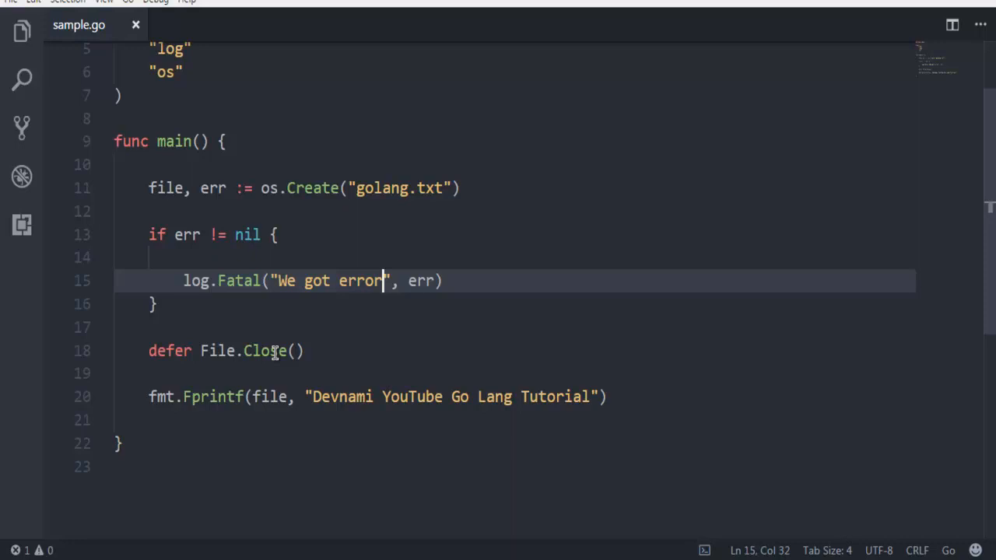
{"action": "mouse_move", "coordinate": [252, 302]}
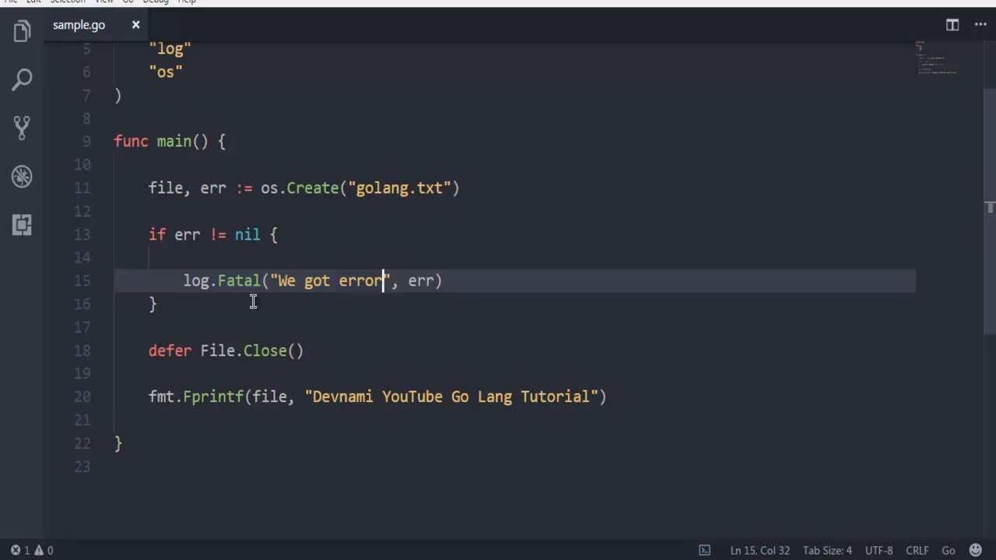
{"action": "mouse_move", "coordinate": [257, 350]}
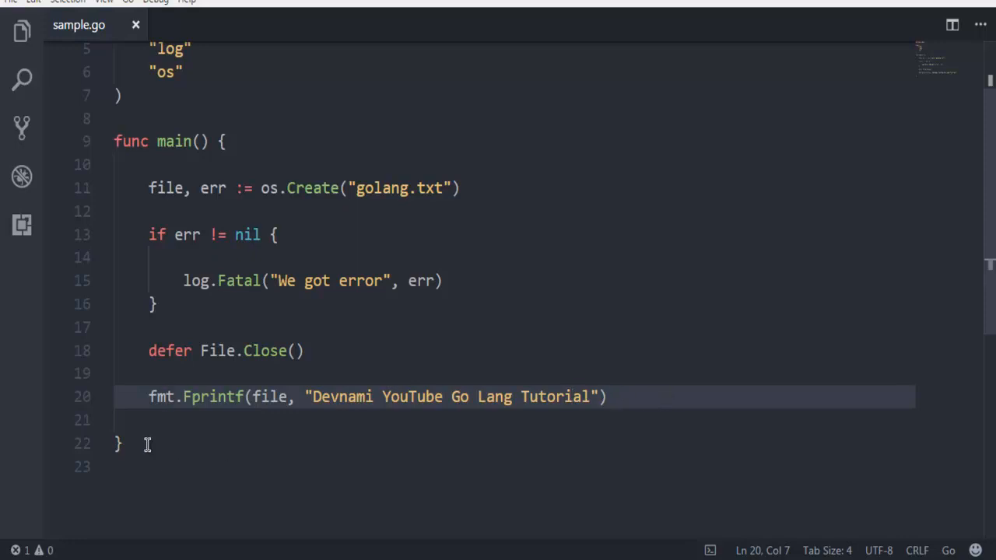
Run go run sample.go in the integrated terminal; it fails with File undefined on line 18.
{"action": "left_click", "coordinate": [103, 1]}
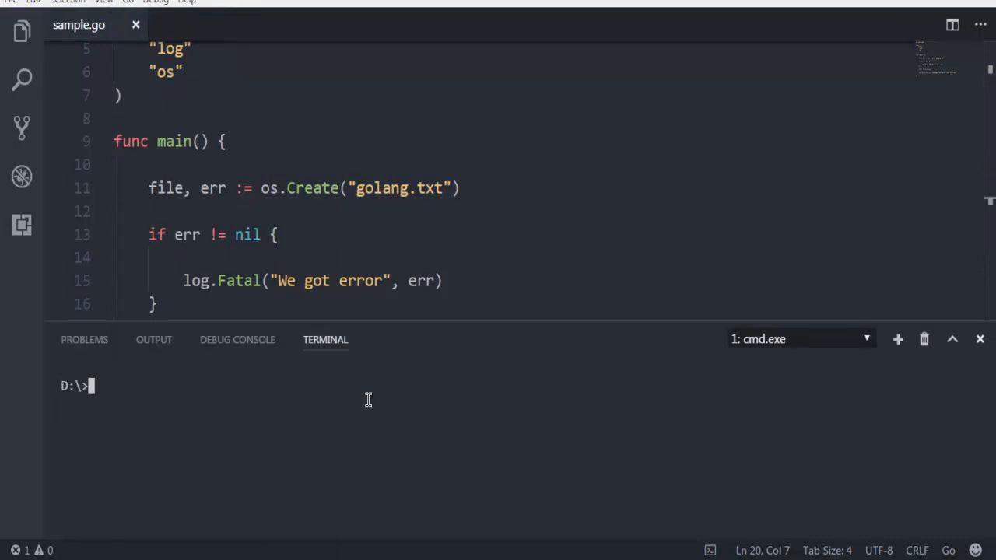
{"action": "type", "text": "go"}
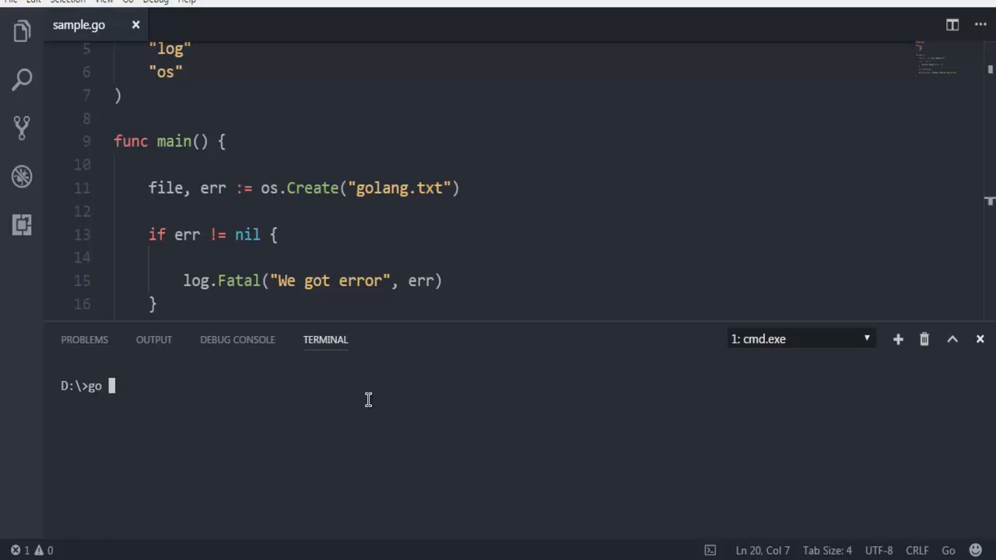
{"action": "type", "text": "run samp"}
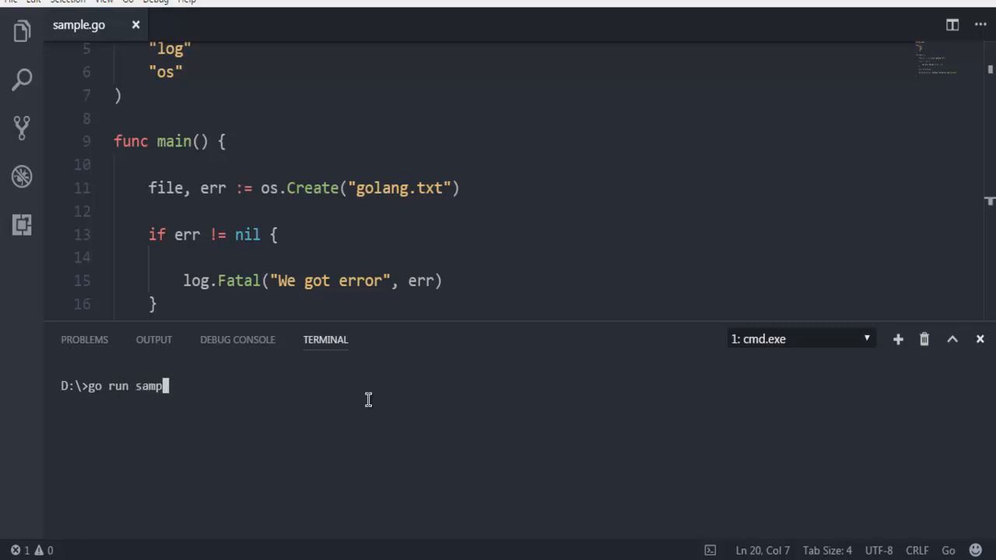
{"action": "type", "text": "le.go"}
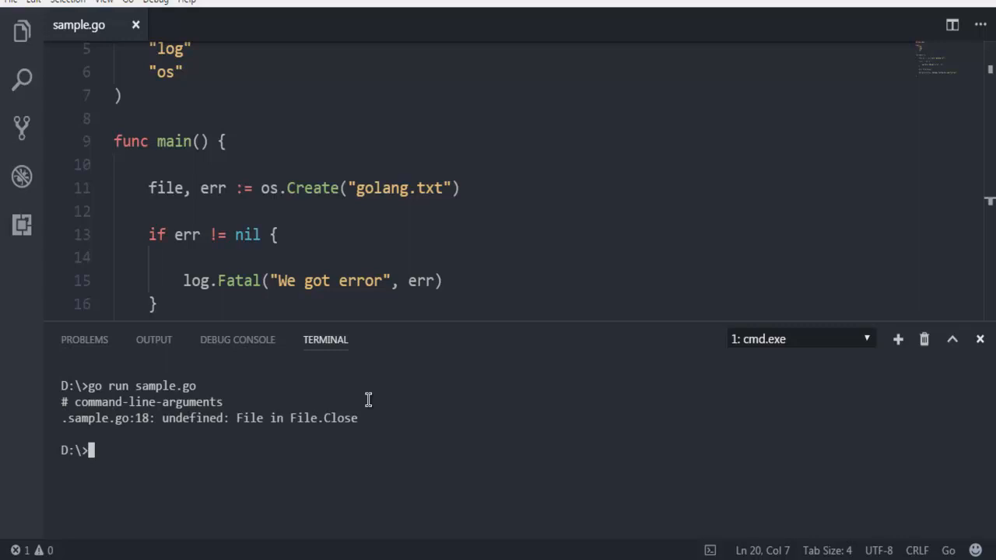
{"action": "mouse_move", "coordinate": [132, 433]}
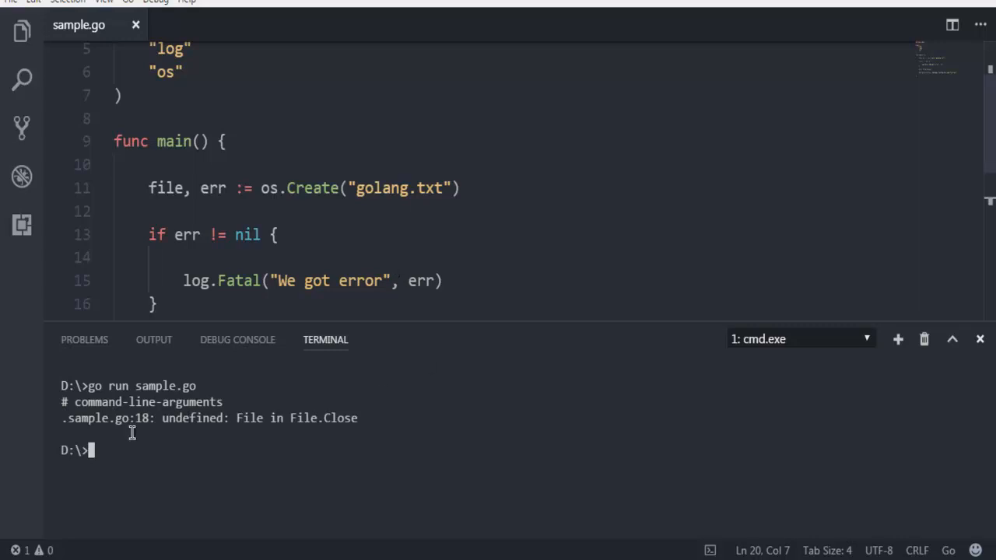
{"action": "mouse_move", "coordinate": [252, 420]}
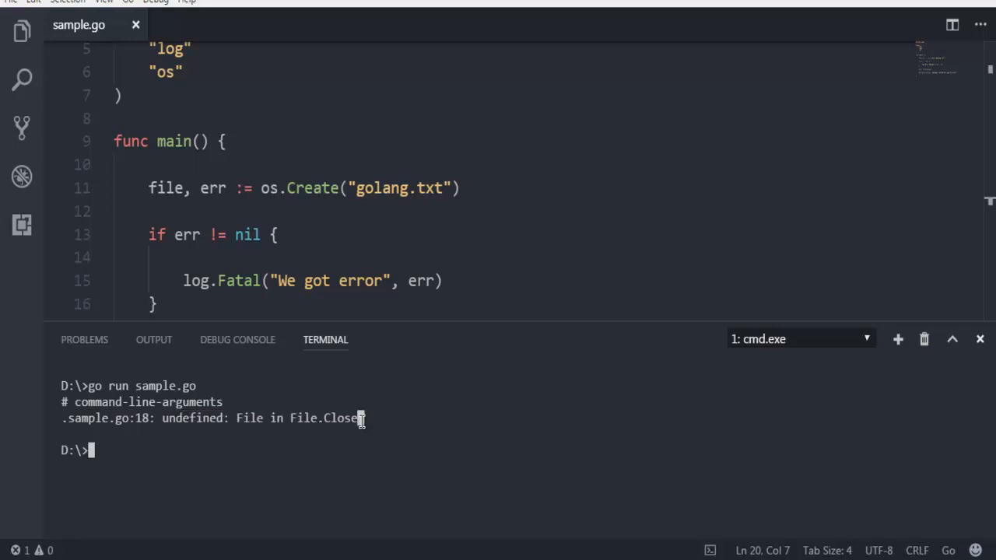
With line 18 corrected to file.Close(), clear the terminal and rerun go run sample.go with no error.
{"action": "scroll", "scroll_direction": "down", "scroll_amount": 3}
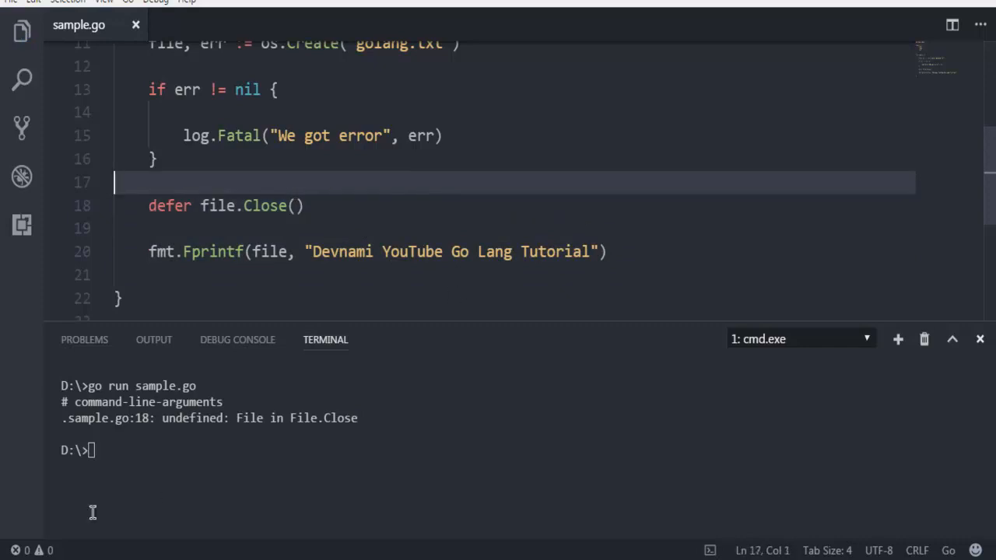
{"action": "type", "text": "go run sample.go"}
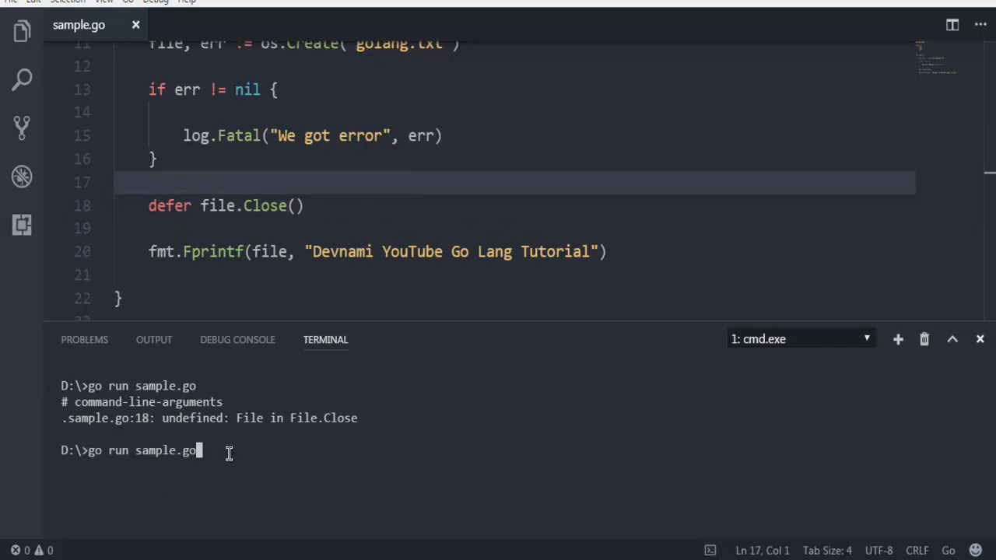
{"action": "key", "text": "Backspace"}
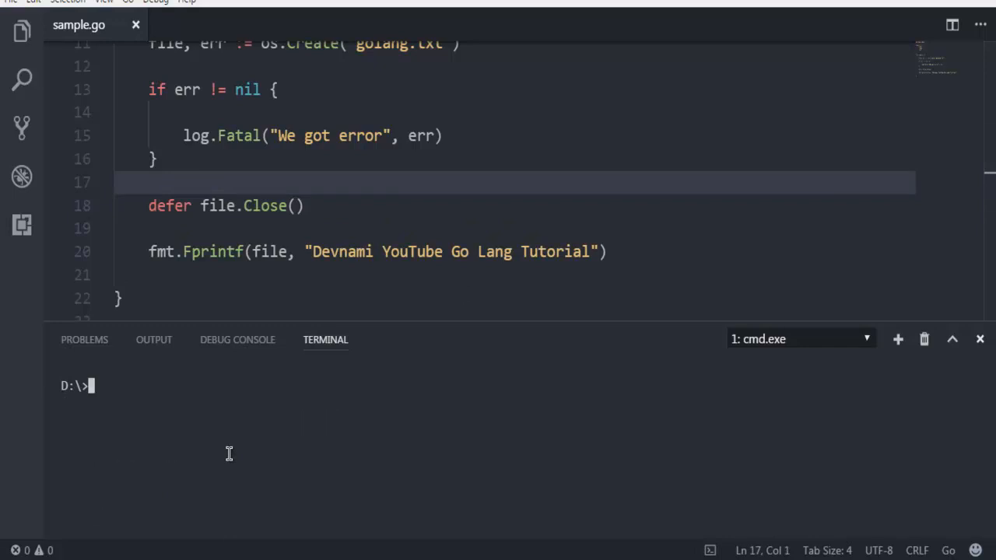
{"action": "type", "text": "go run sample.go"}
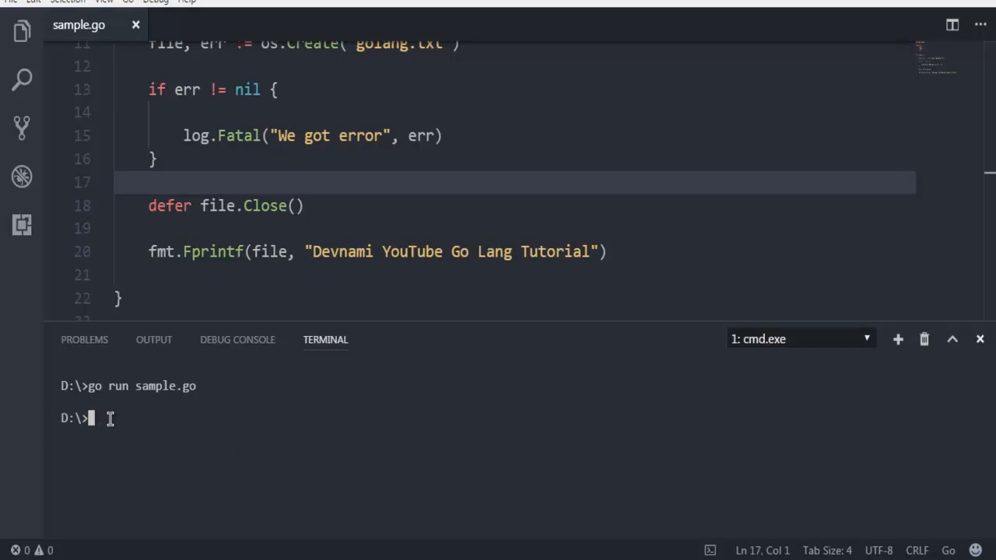
{"action": "mouse_move", "coordinate": [140, 401]}
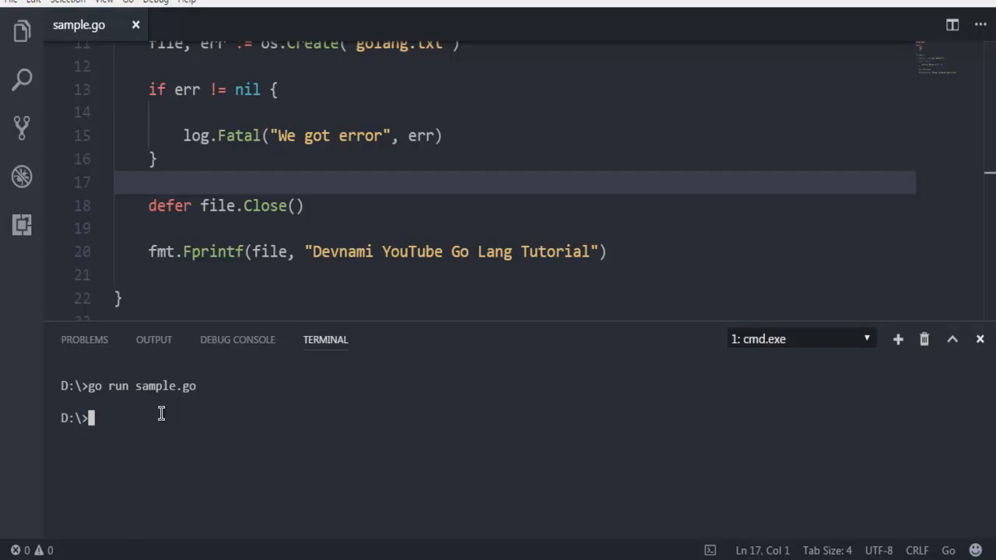
{"action": "mouse_move", "coordinate": [440, 230]}
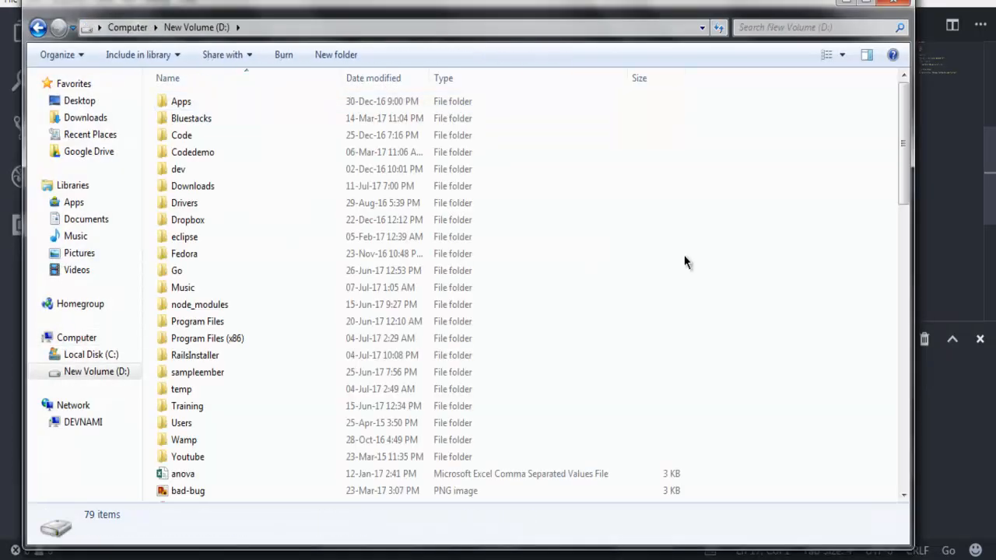
Locate golang.txt in the D: drive listing and open it to see its contents.
{"action": "scroll", "scroll_direction": "down", "scroll_amount": 3}
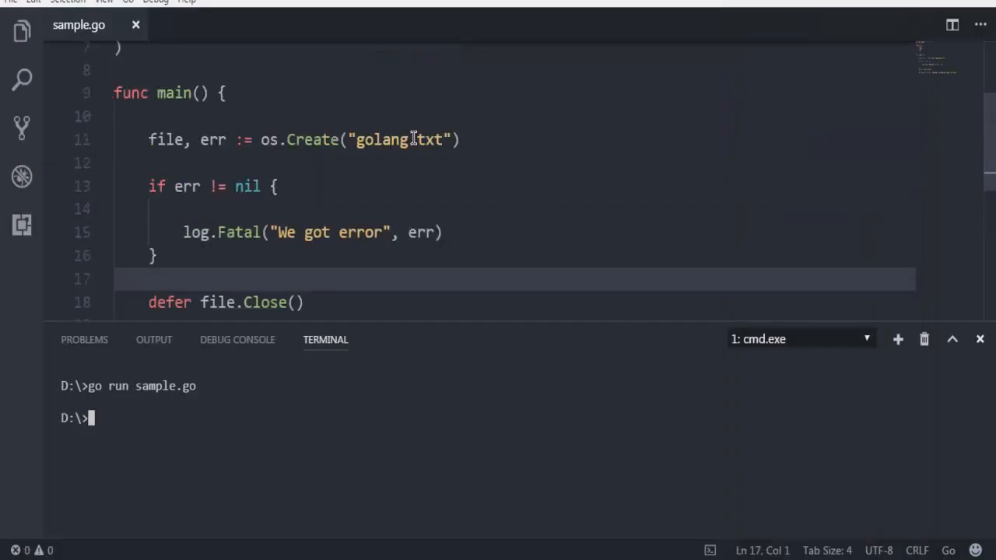
{"action": "left_click", "coordinate": [377, 140]}
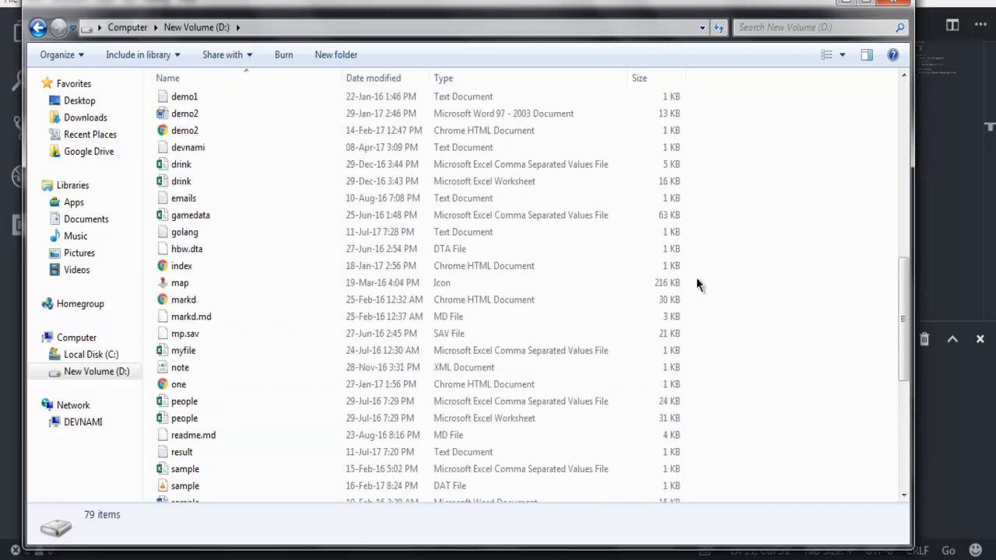
{"action": "left_click", "coordinate": [183, 333]}
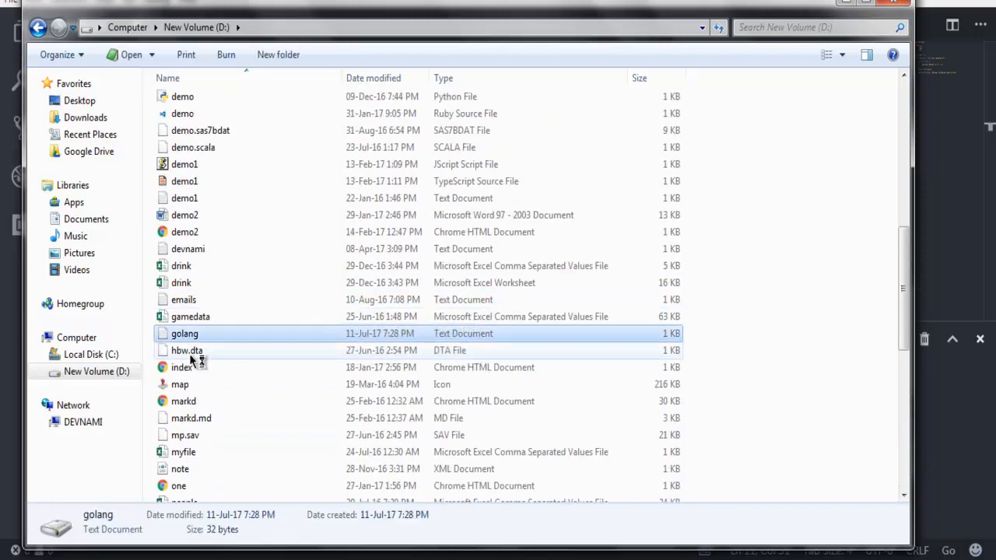
{"action": "double_click", "coordinate": [184, 333]}
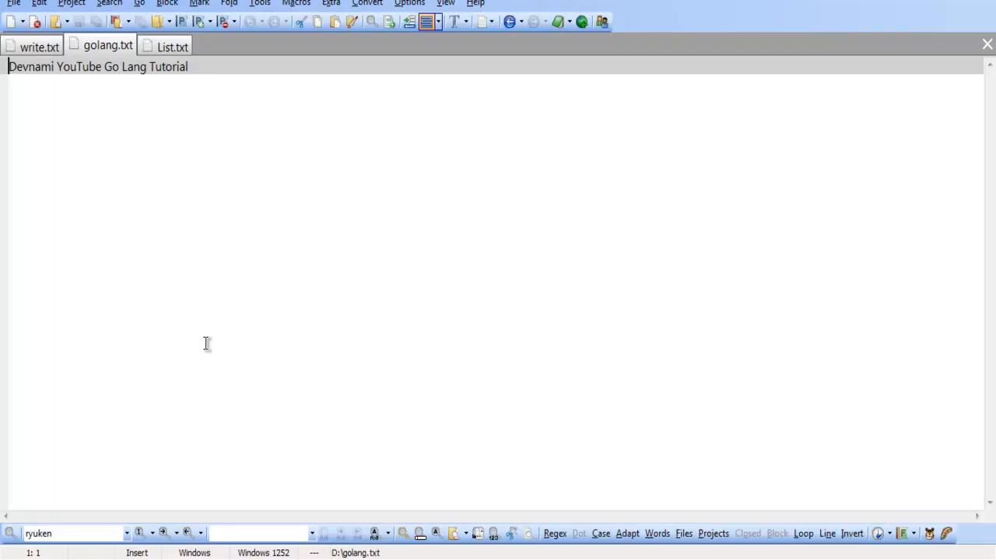
Read 'Devnami YouTube Go Lang Tutorial' in golang.txt and return to the Visual Studio Code window.
{"action": "double_click", "coordinate": [30, 67]}
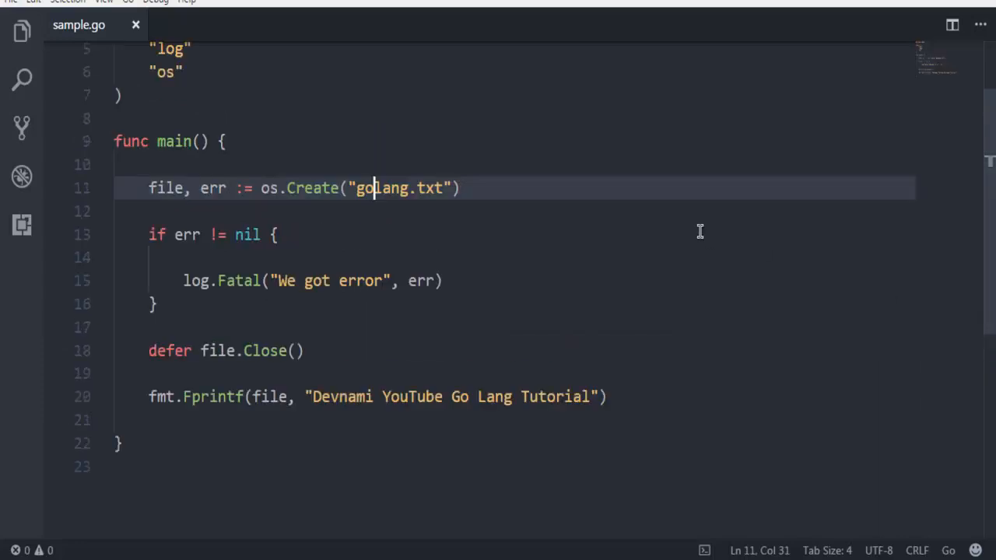
{"action": "mouse_move", "coordinate": [672, 242]}
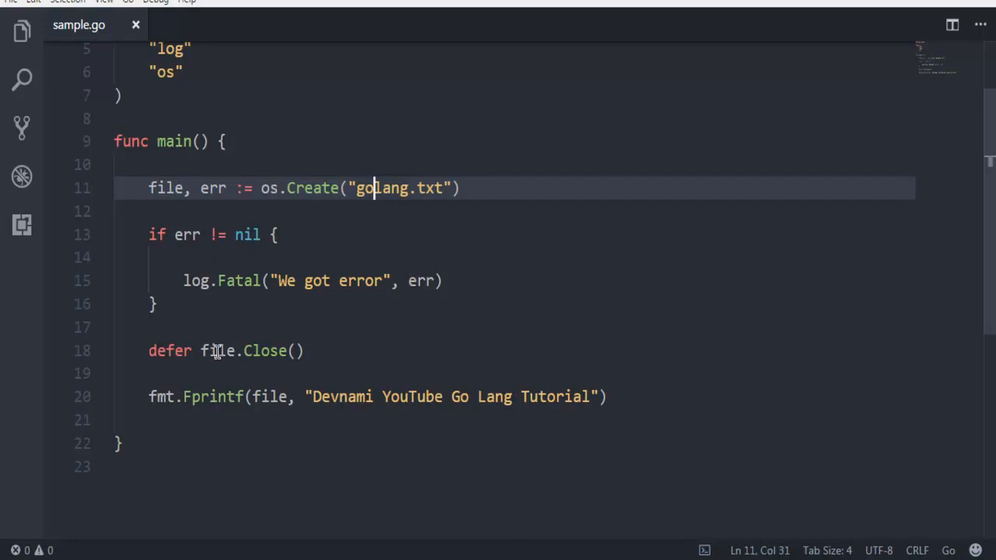
{"action": "left_click", "coordinate": [200, 351]}
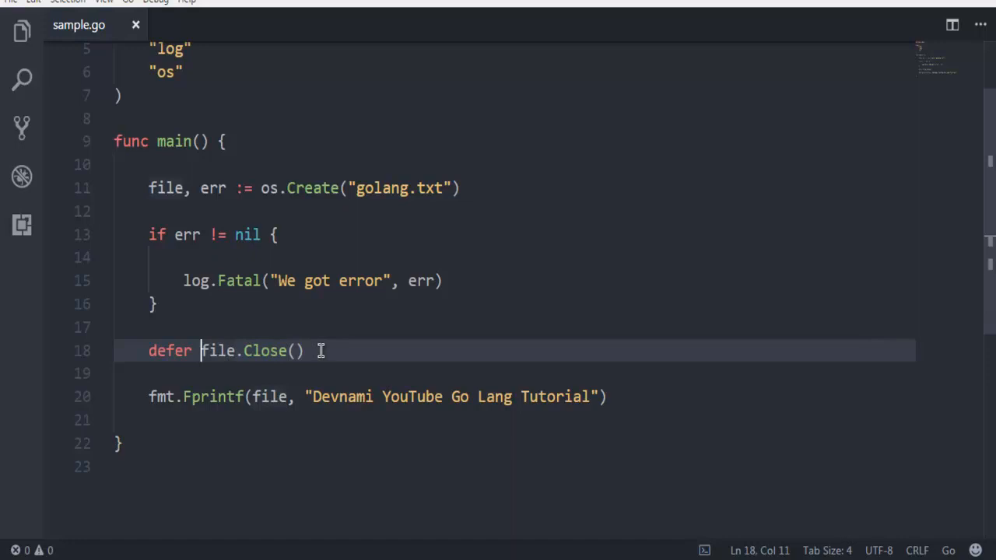
{"action": "mouse_move", "coordinate": [429, 241]}
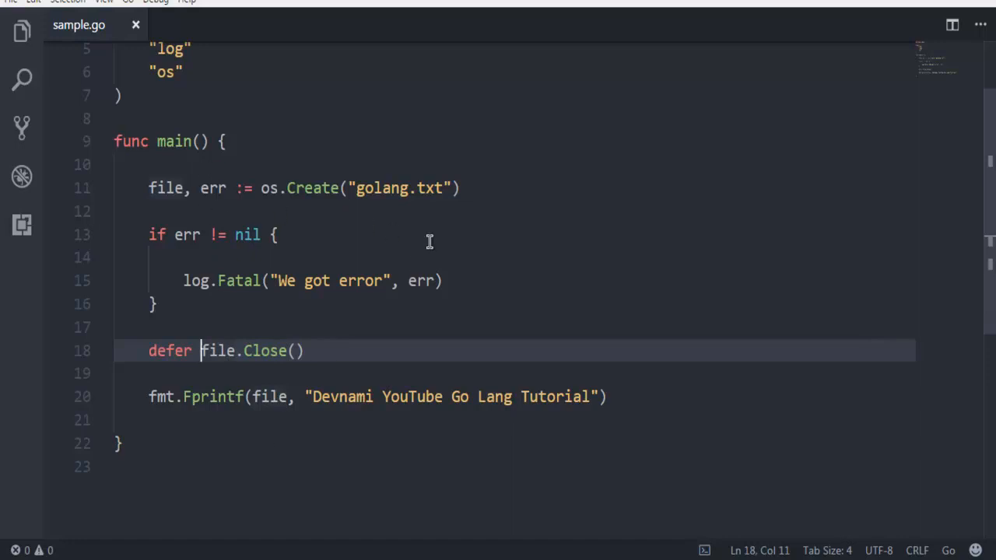
{"action": "mouse_move", "coordinate": [204, 351]}
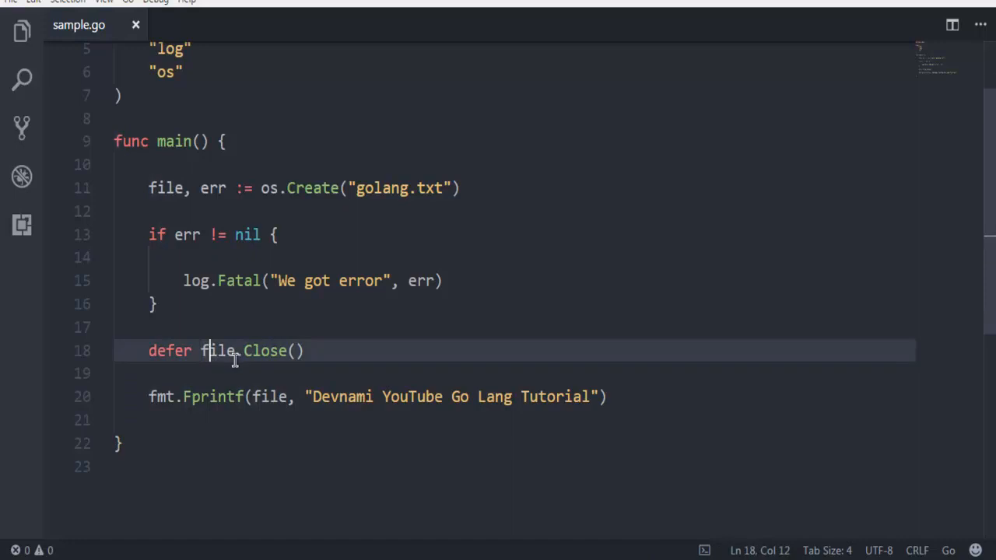
{"action": "mouse_move", "coordinate": [216, 350]}
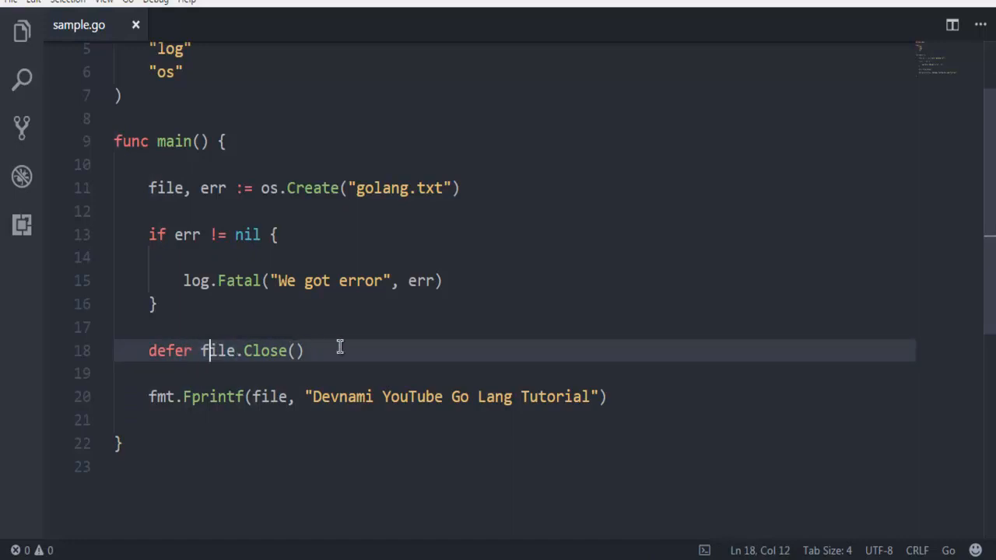
{"action": "left_click", "coordinate": [294, 350]}
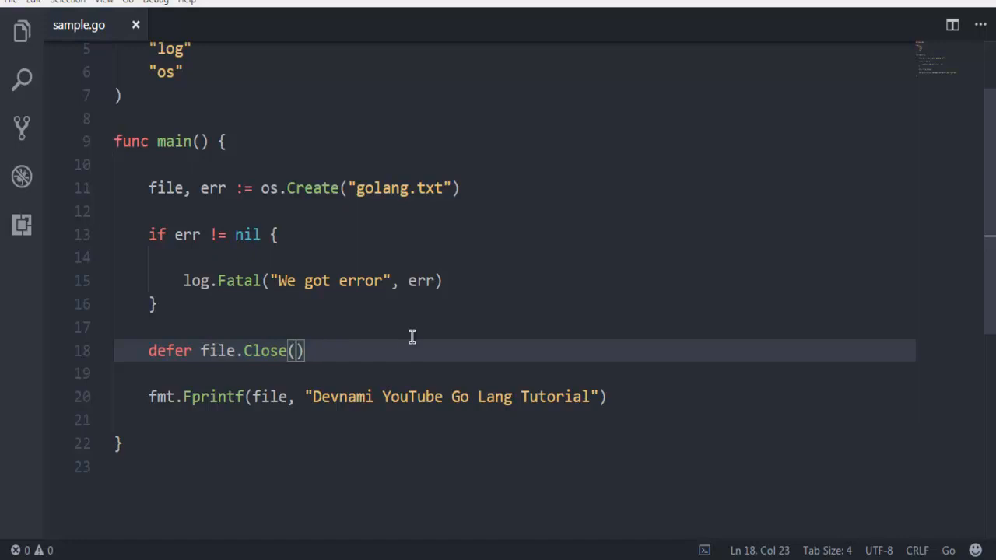